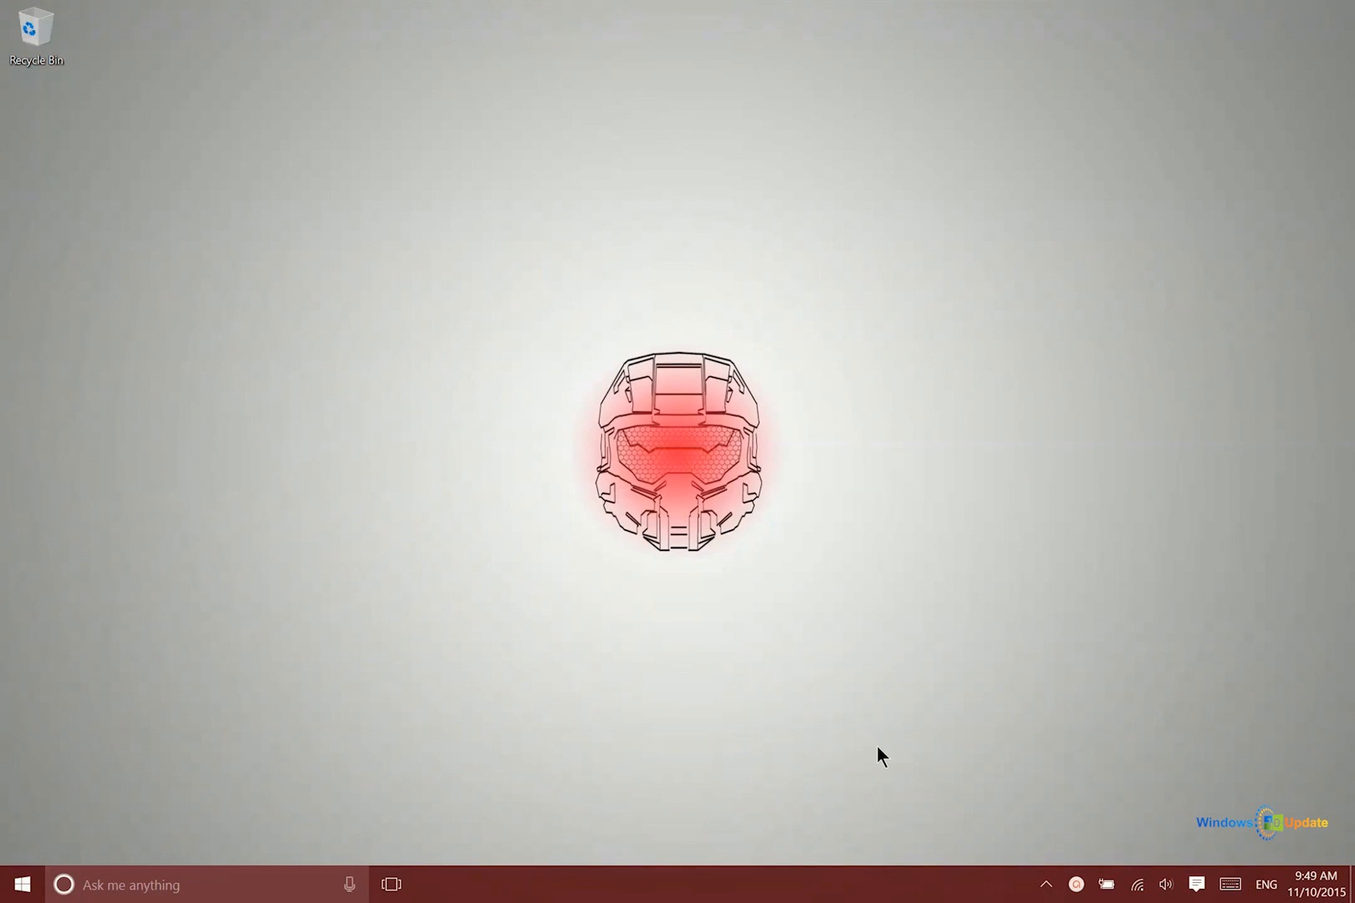
Bring up the Start menu from the taskbar Start button
{"action": "left_click", "coordinate": [19, 885]}
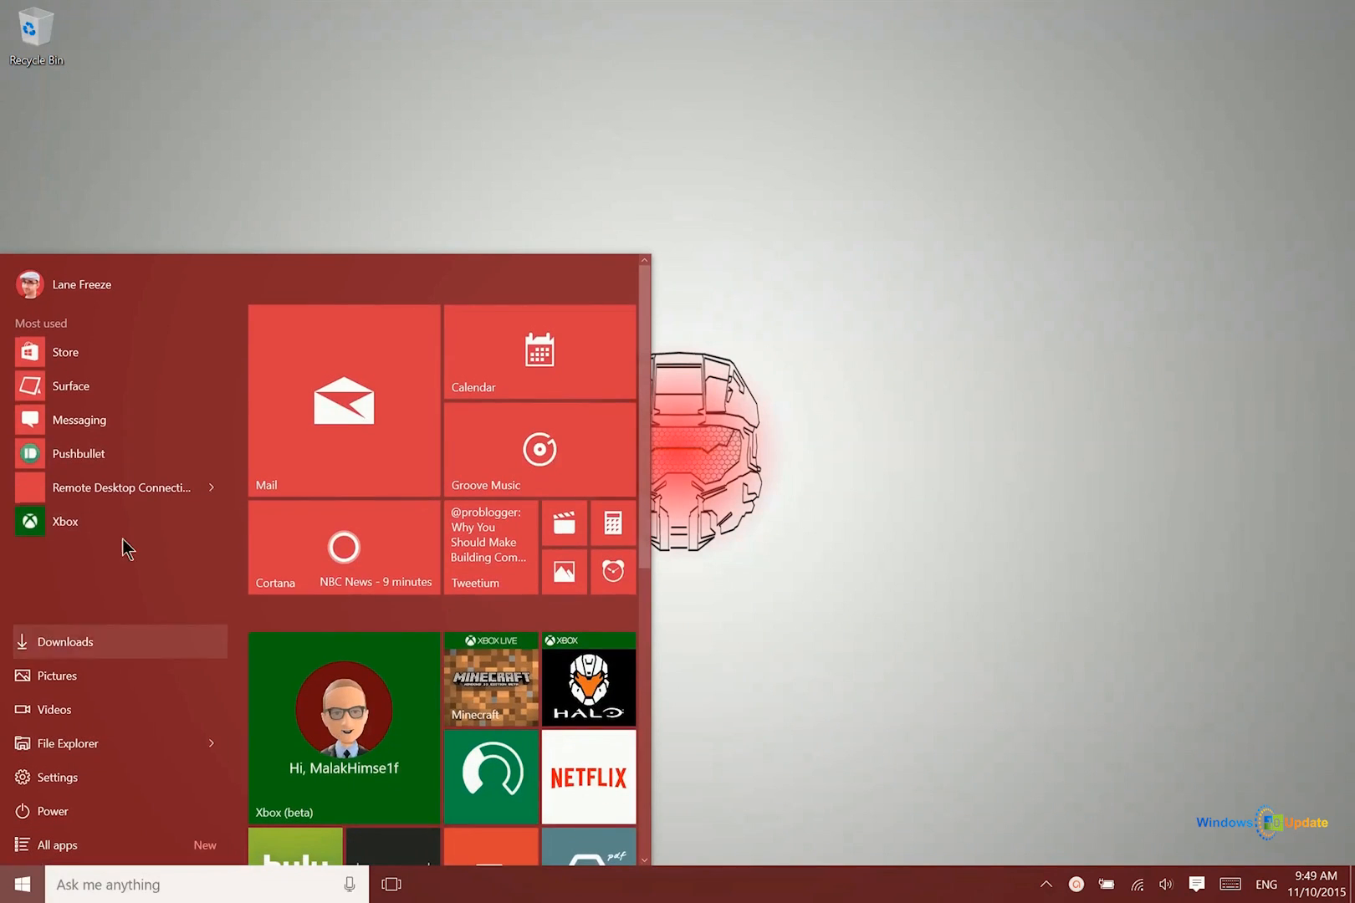
{"action": "mouse_move", "coordinate": [123, 688]}
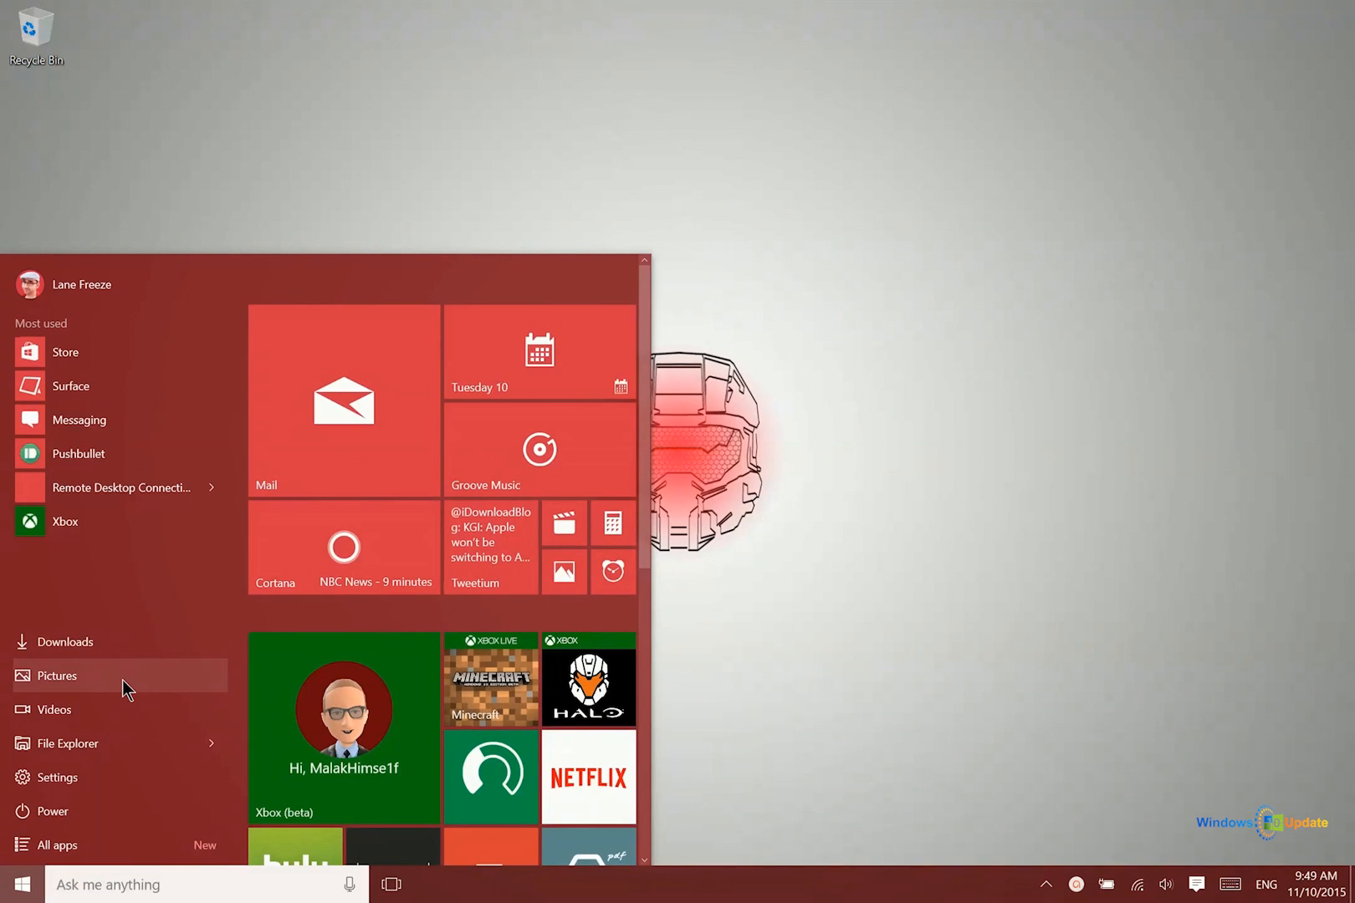
Show the Downloads folder in File Explorer and browse through its list
{"action": "left_click", "coordinate": [65, 640]}
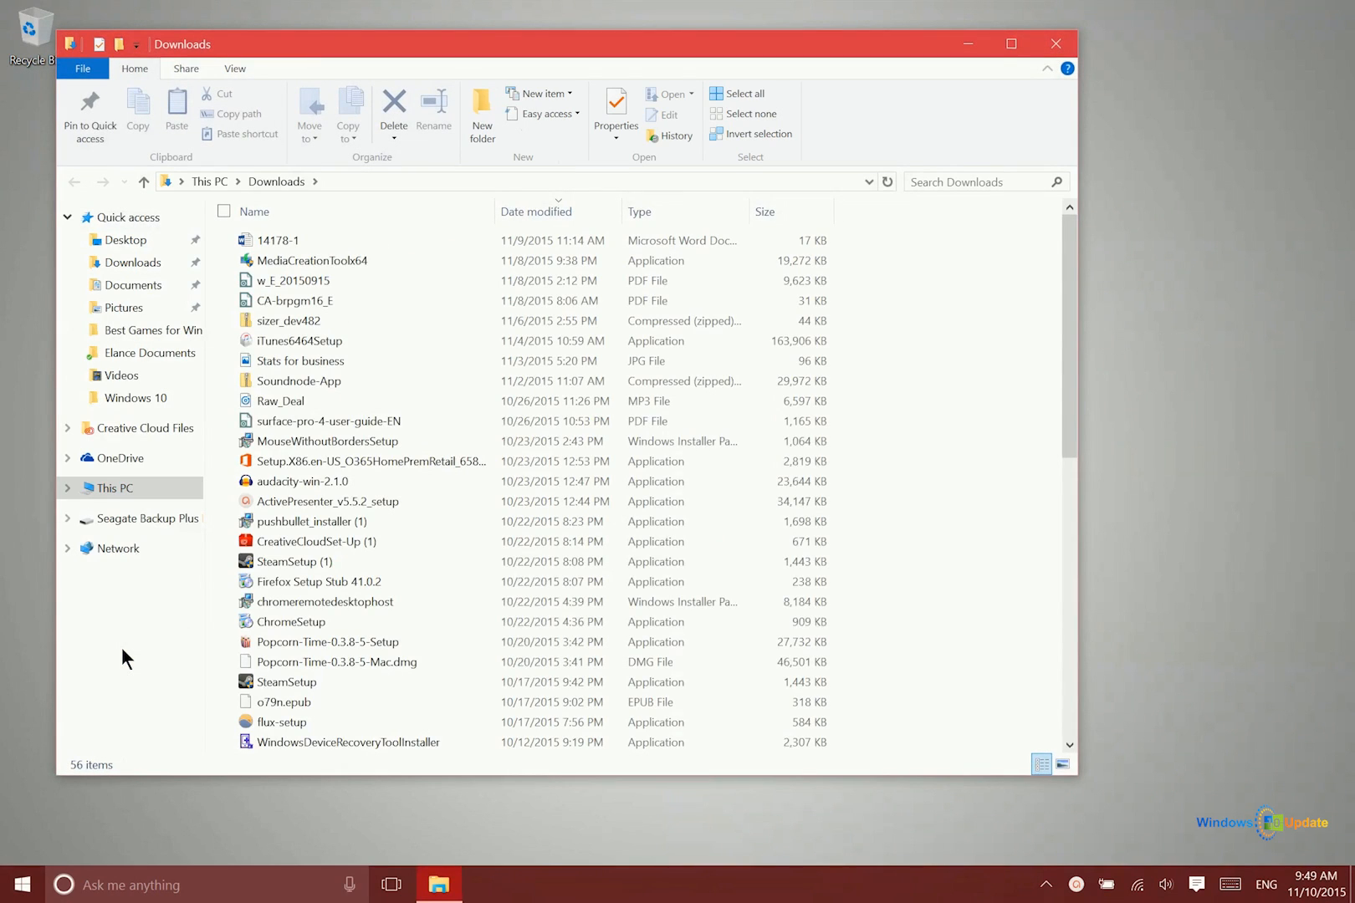
{"action": "scroll", "scroll_direction": "down", "scroll_amount": 3}
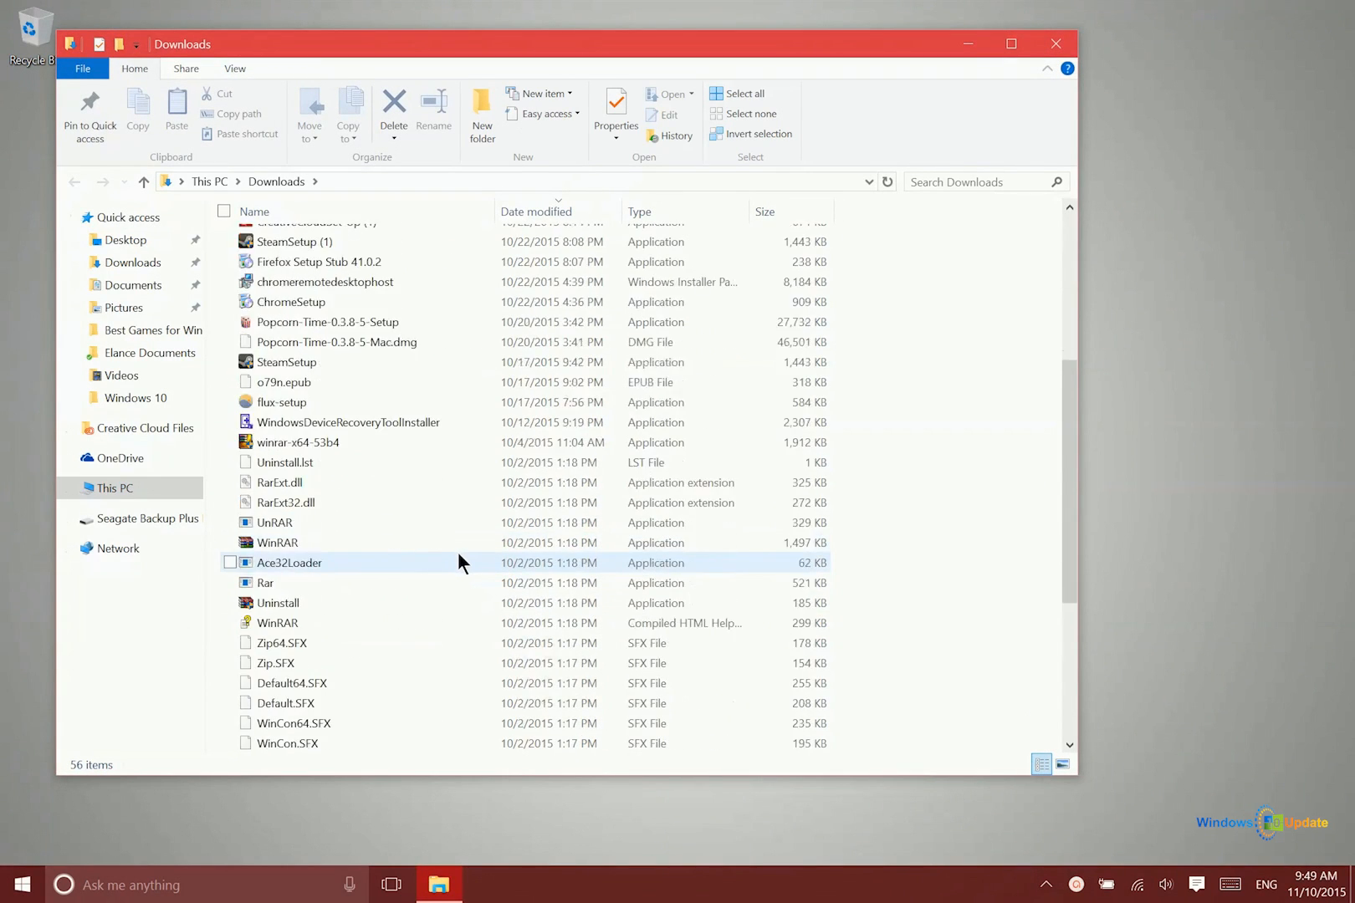
{"action": "scroll", "scroll_direction": "down", "scroll_amount": 3}
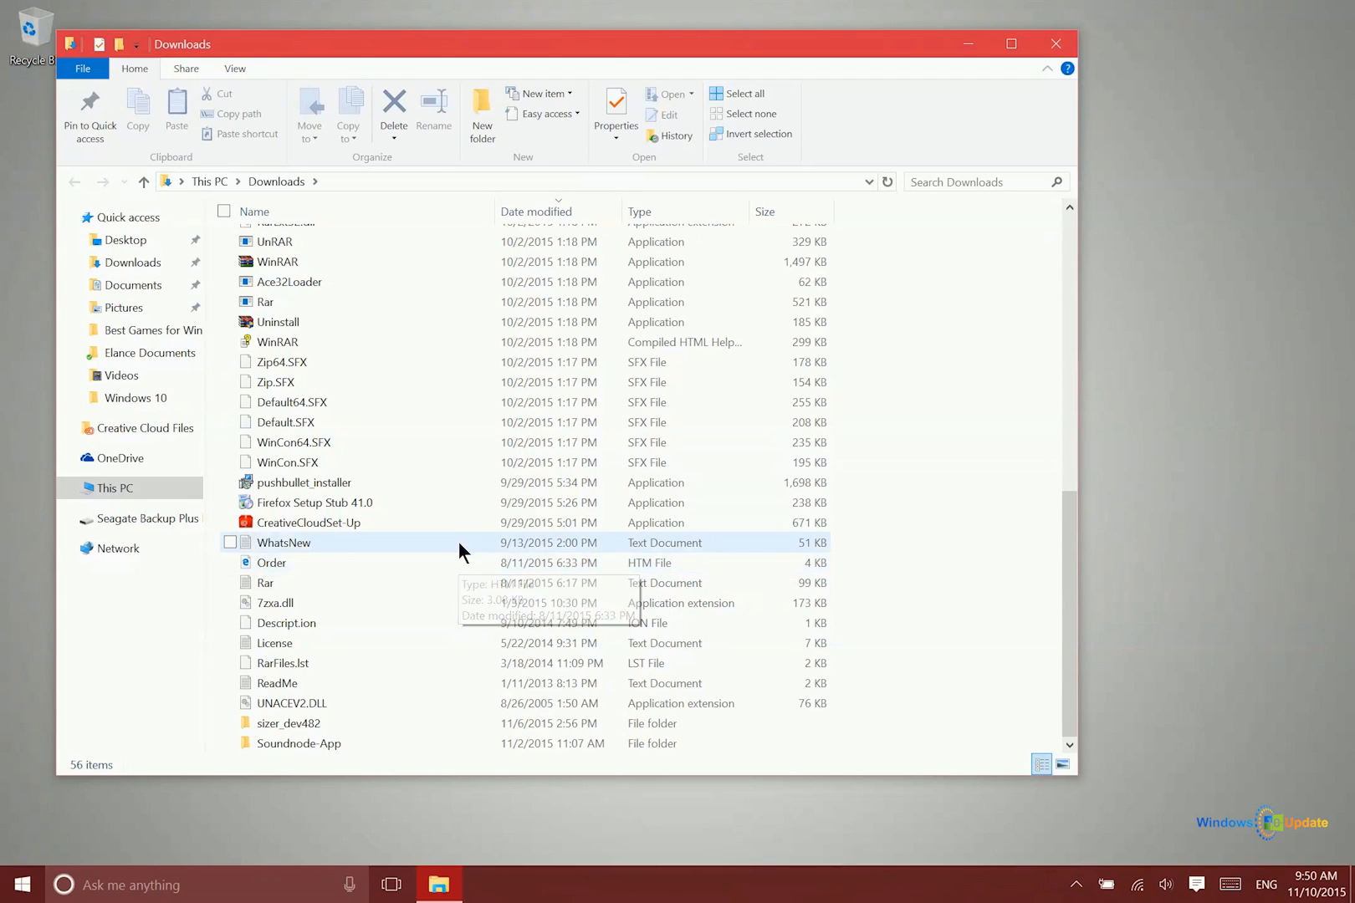
{"action": "mouse_move", "coordinate": [464, 562]}
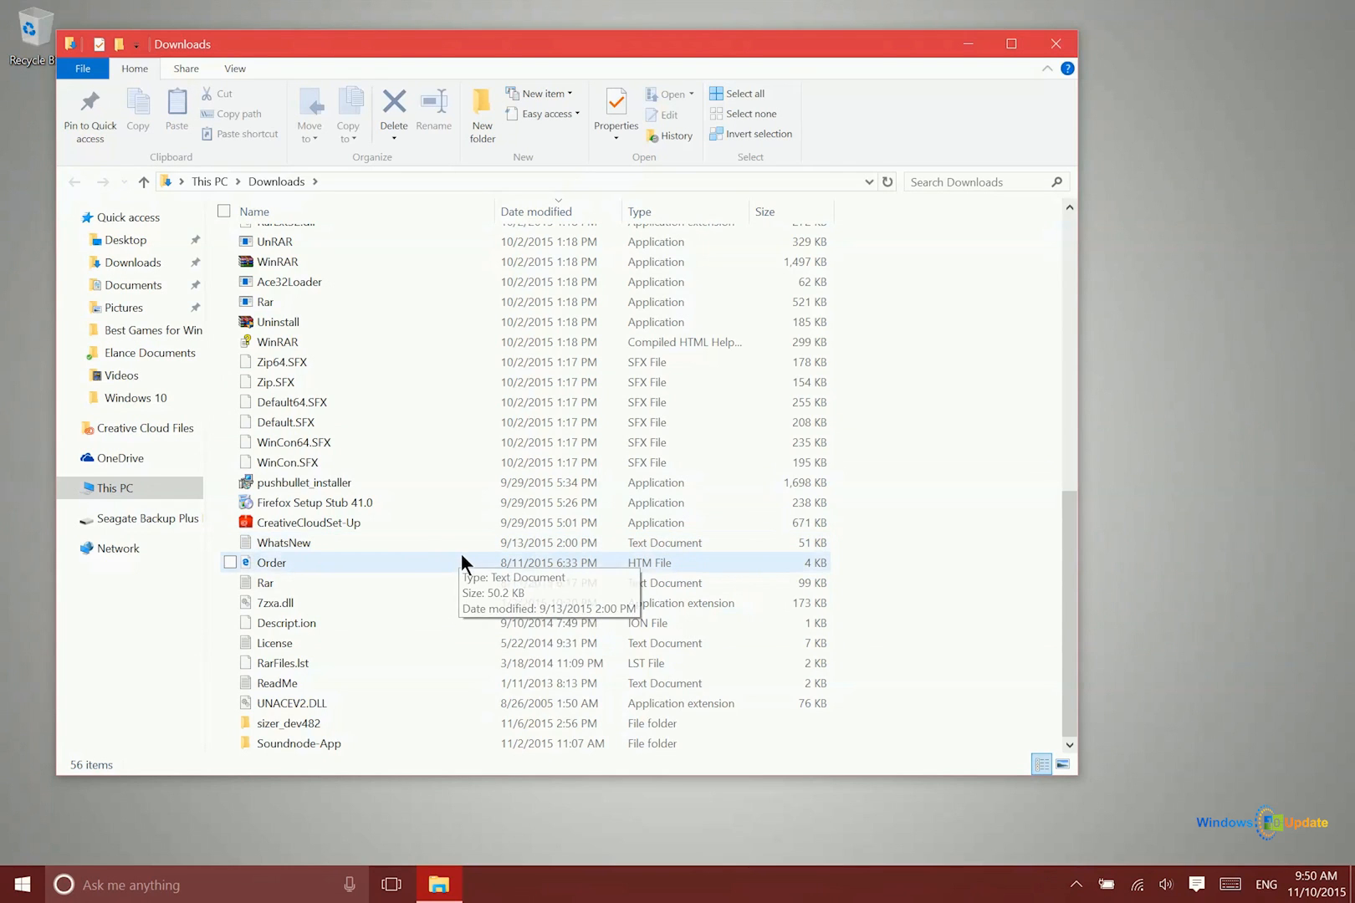
{"action": "scroll", "scroll_direction": "up", "scroll_amount": 3}
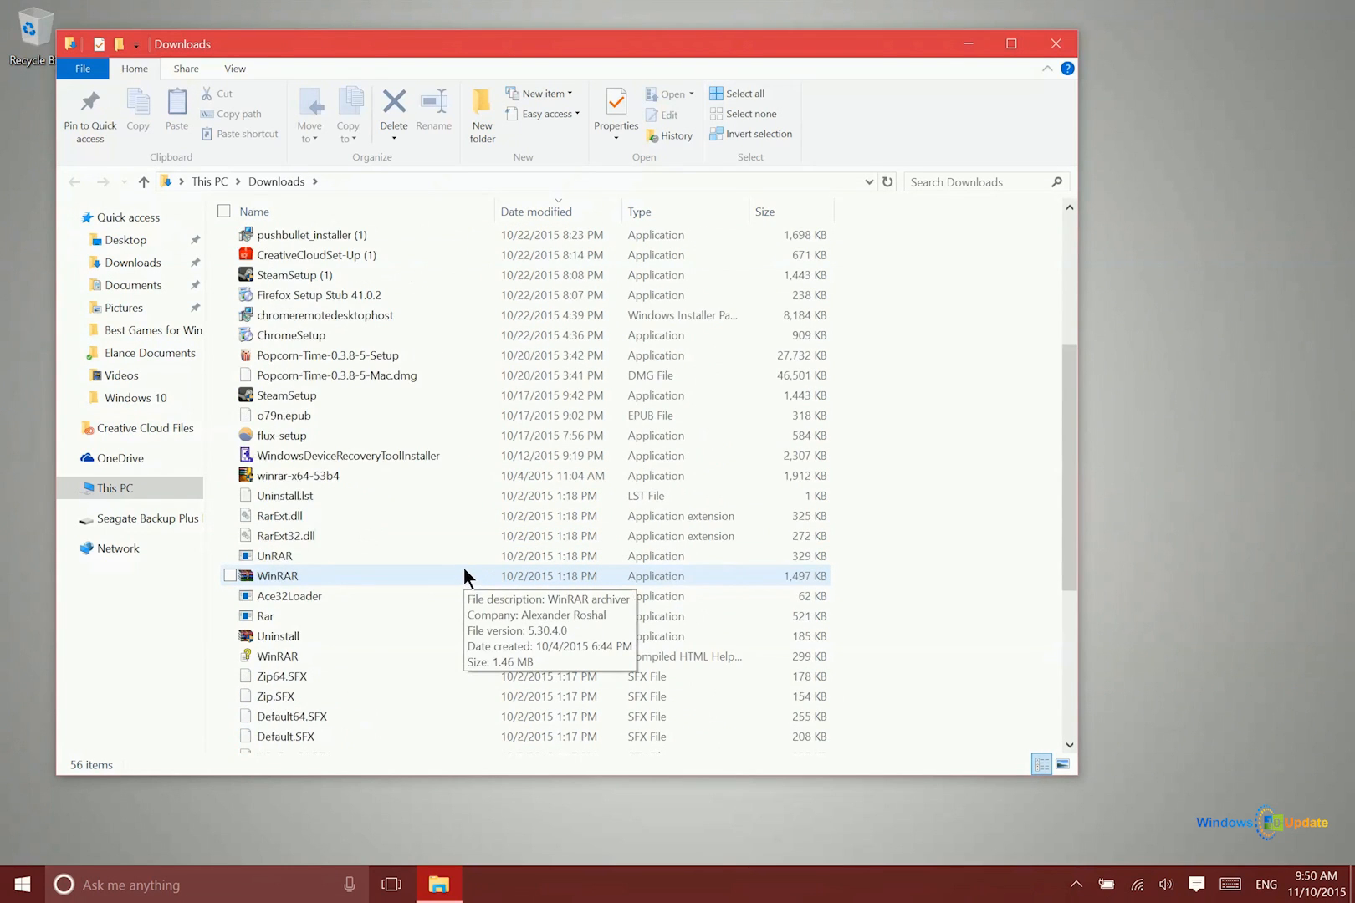
Switch to This PC and select the mounted DVD Drive (D:) ESD-ISO
{"action": "left_click", "coordinate": [113, 487]}
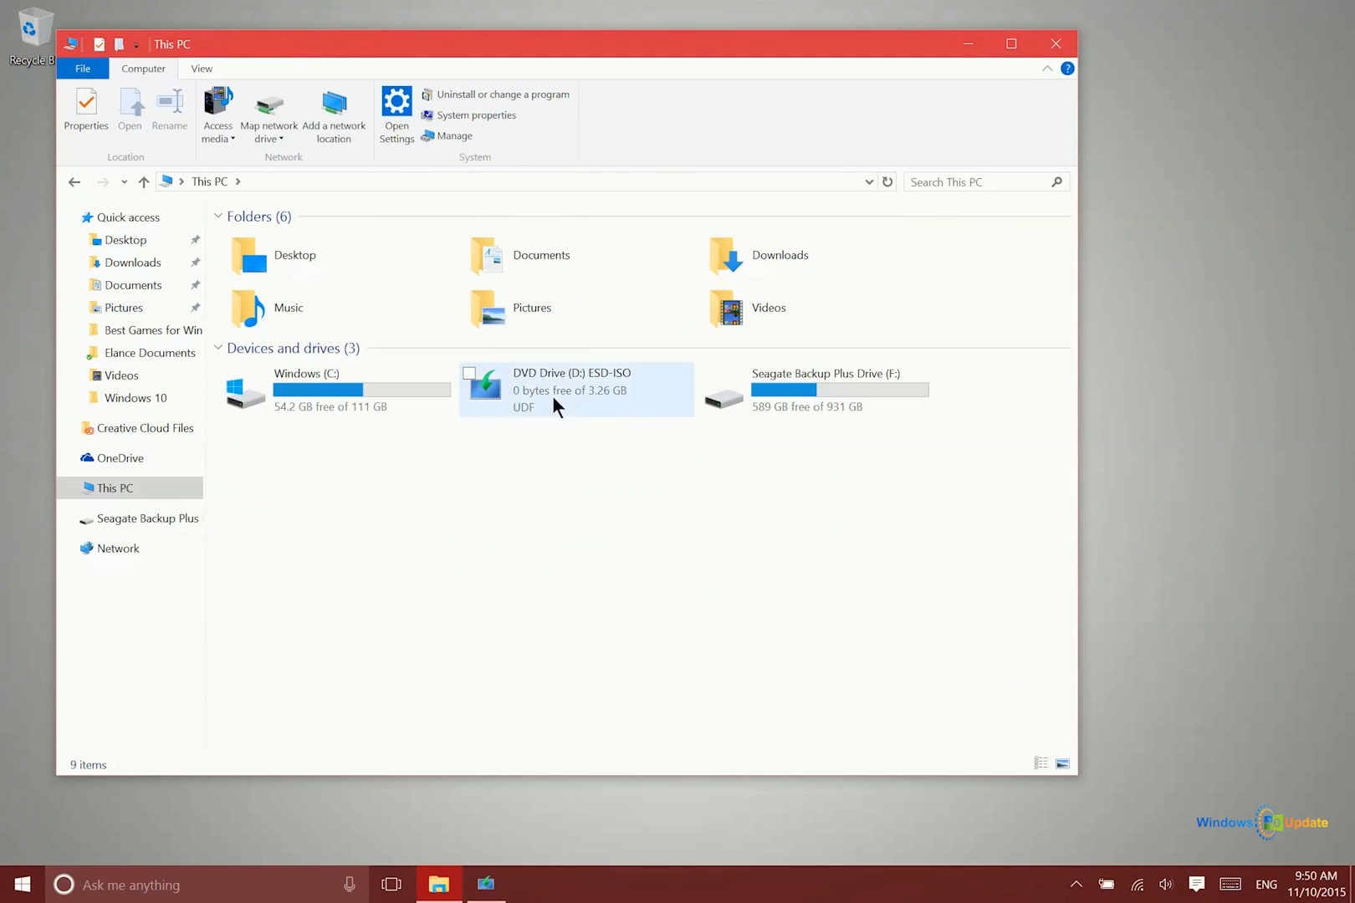
{"action": "mouse_move", "coordinate": [602, 401]}
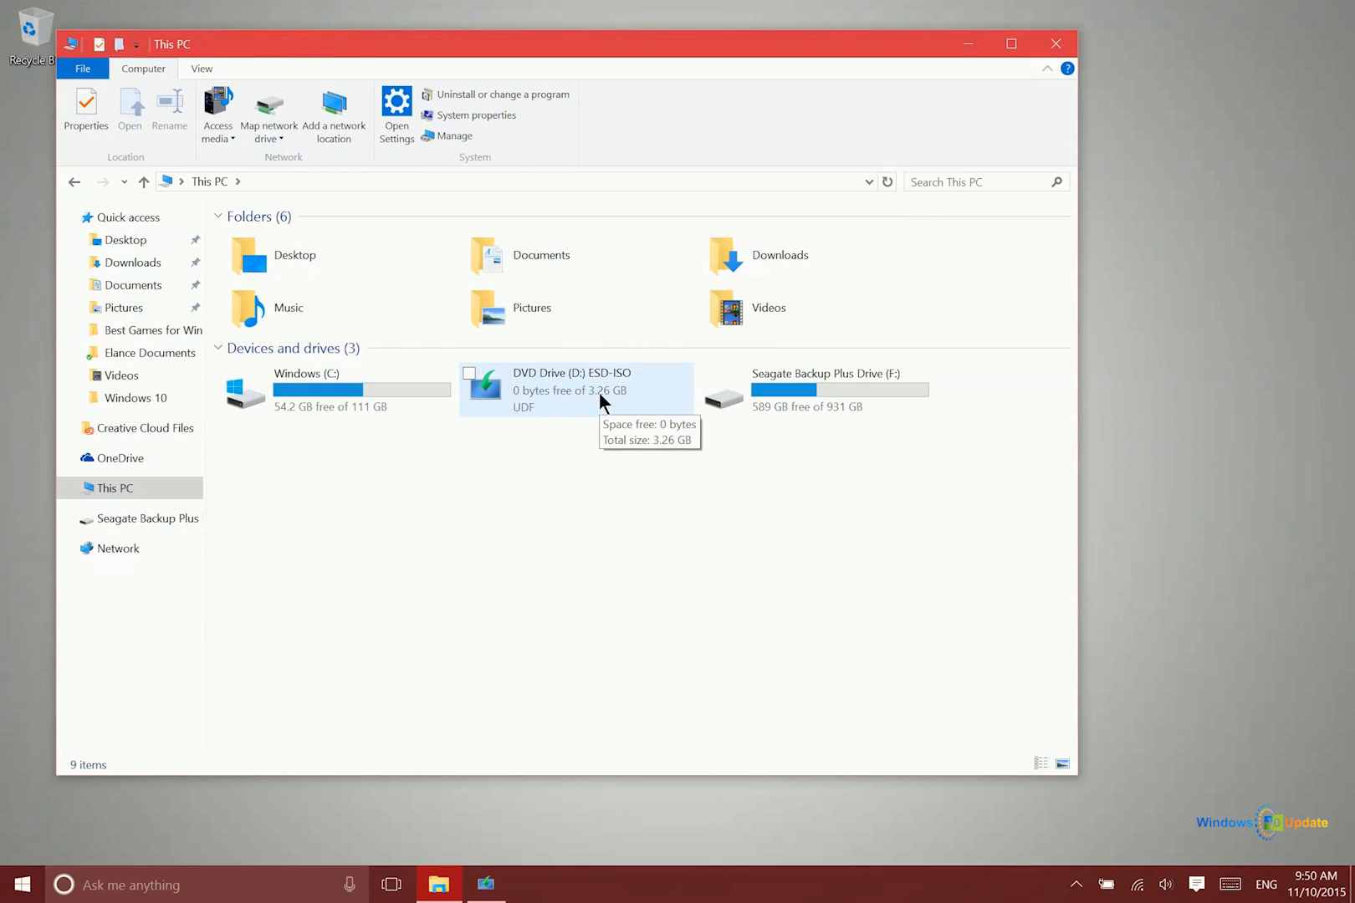
{"action": "left_click", "coordinate": [576, 390]}
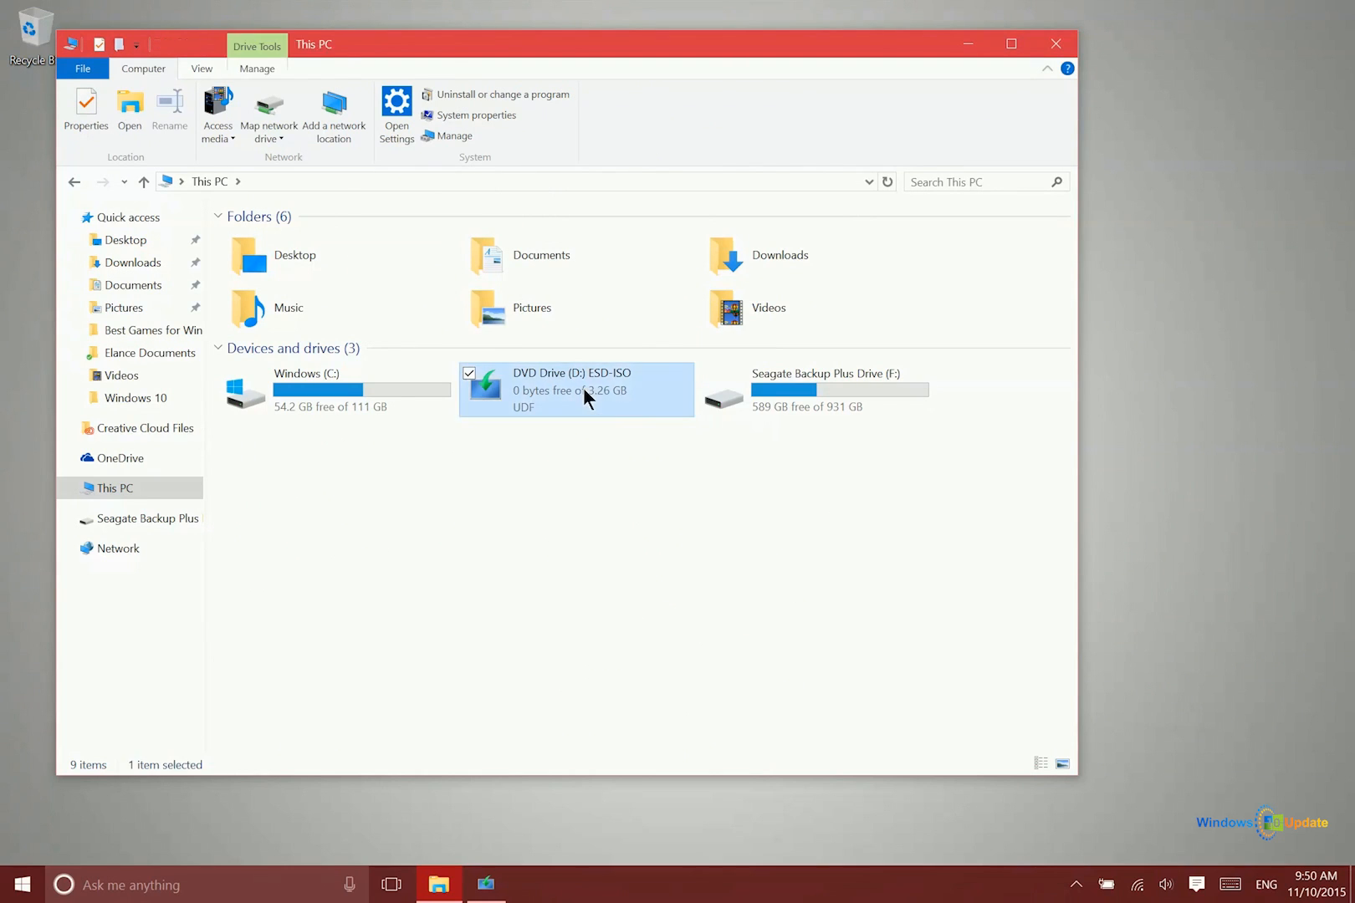
Enter the ESD-ISO DVD drive and select its setup application
{"action": "double_click", "coordinate": [573, 390]}
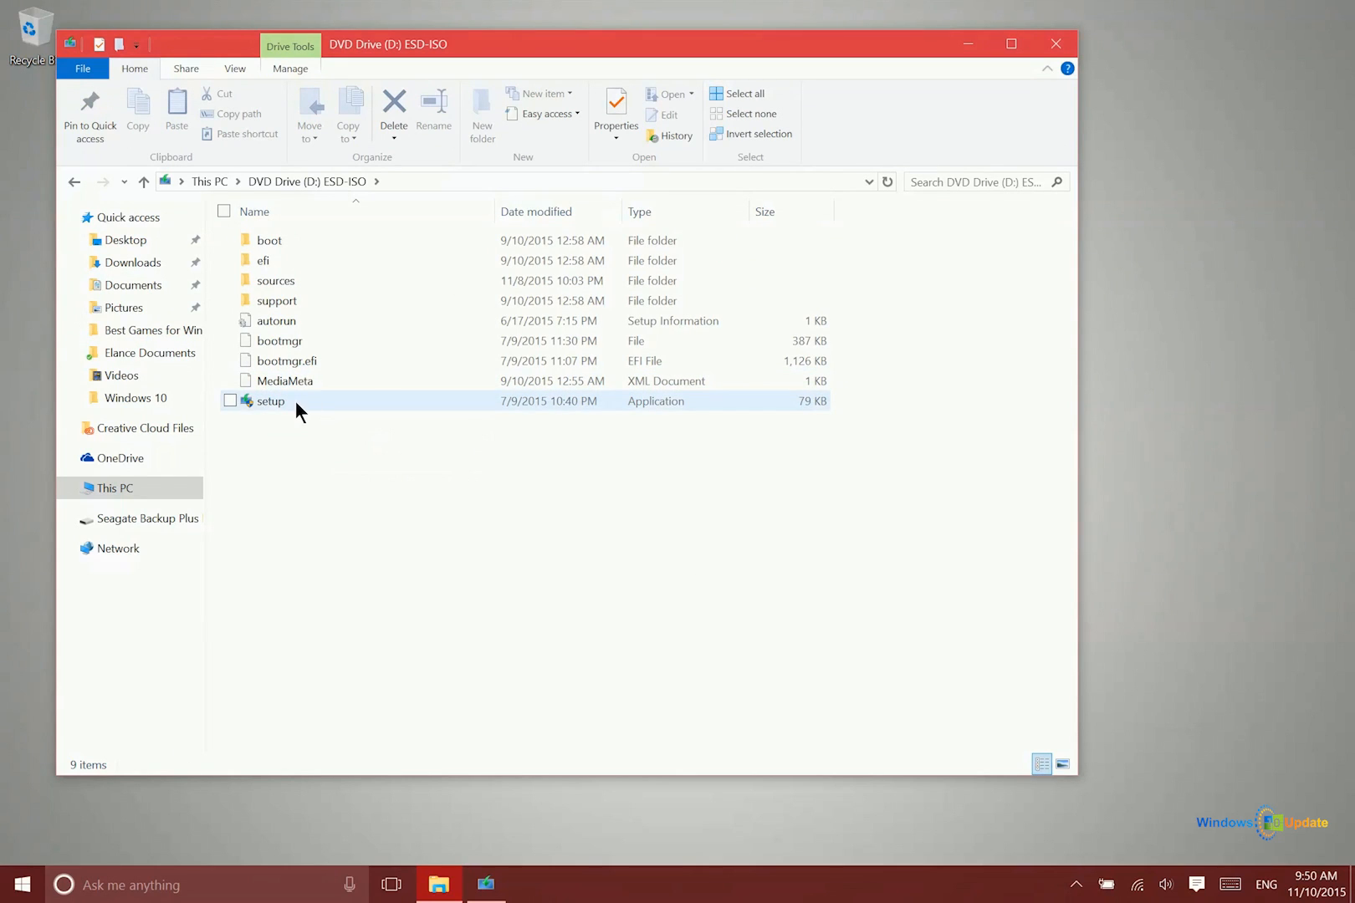
{"action": "mouse_move", "coordinate": [296, 406]}
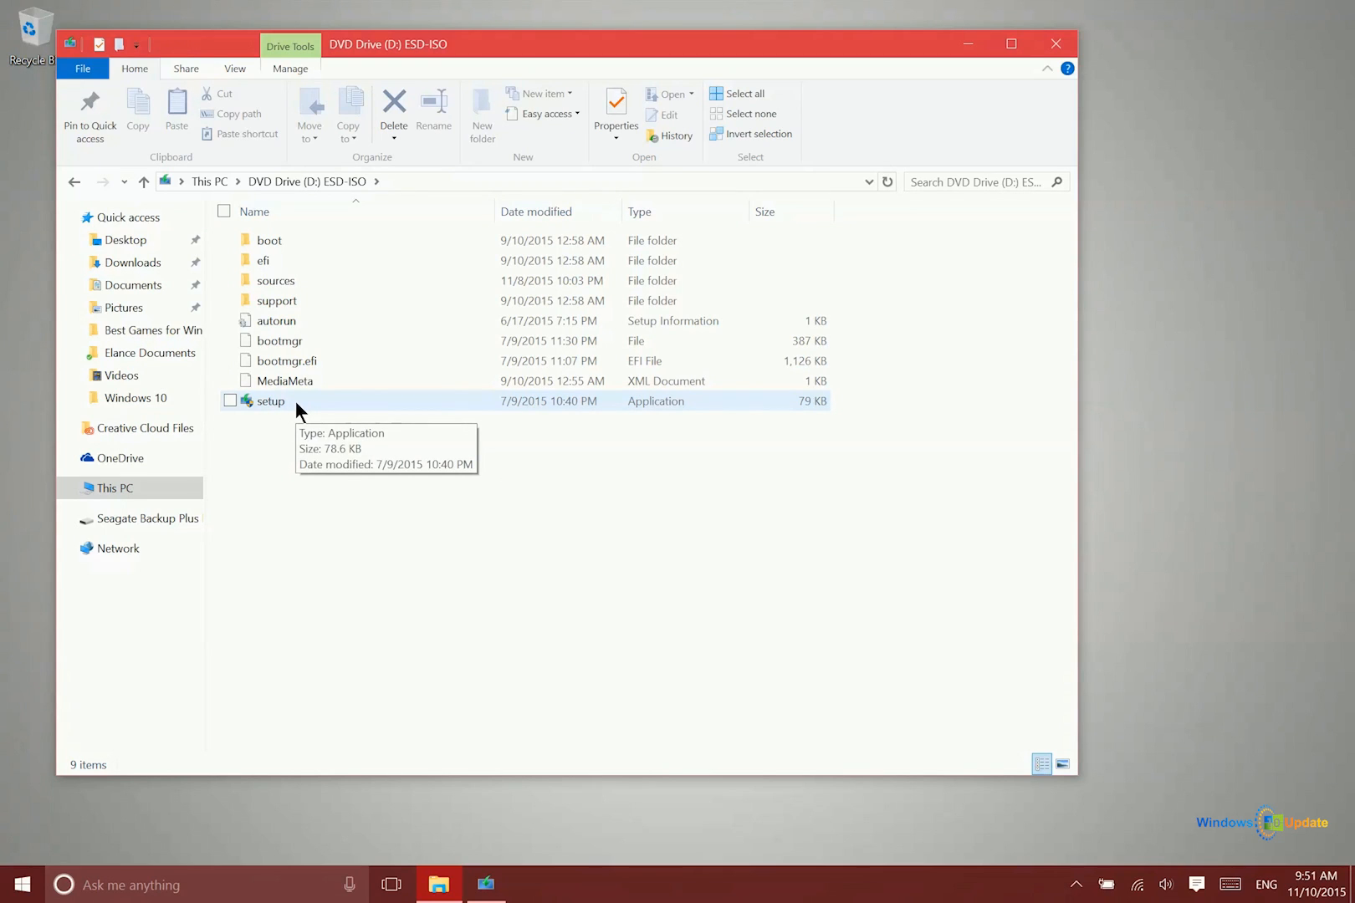
{"action": "mouse_move", "coordinate": [288, 423]}
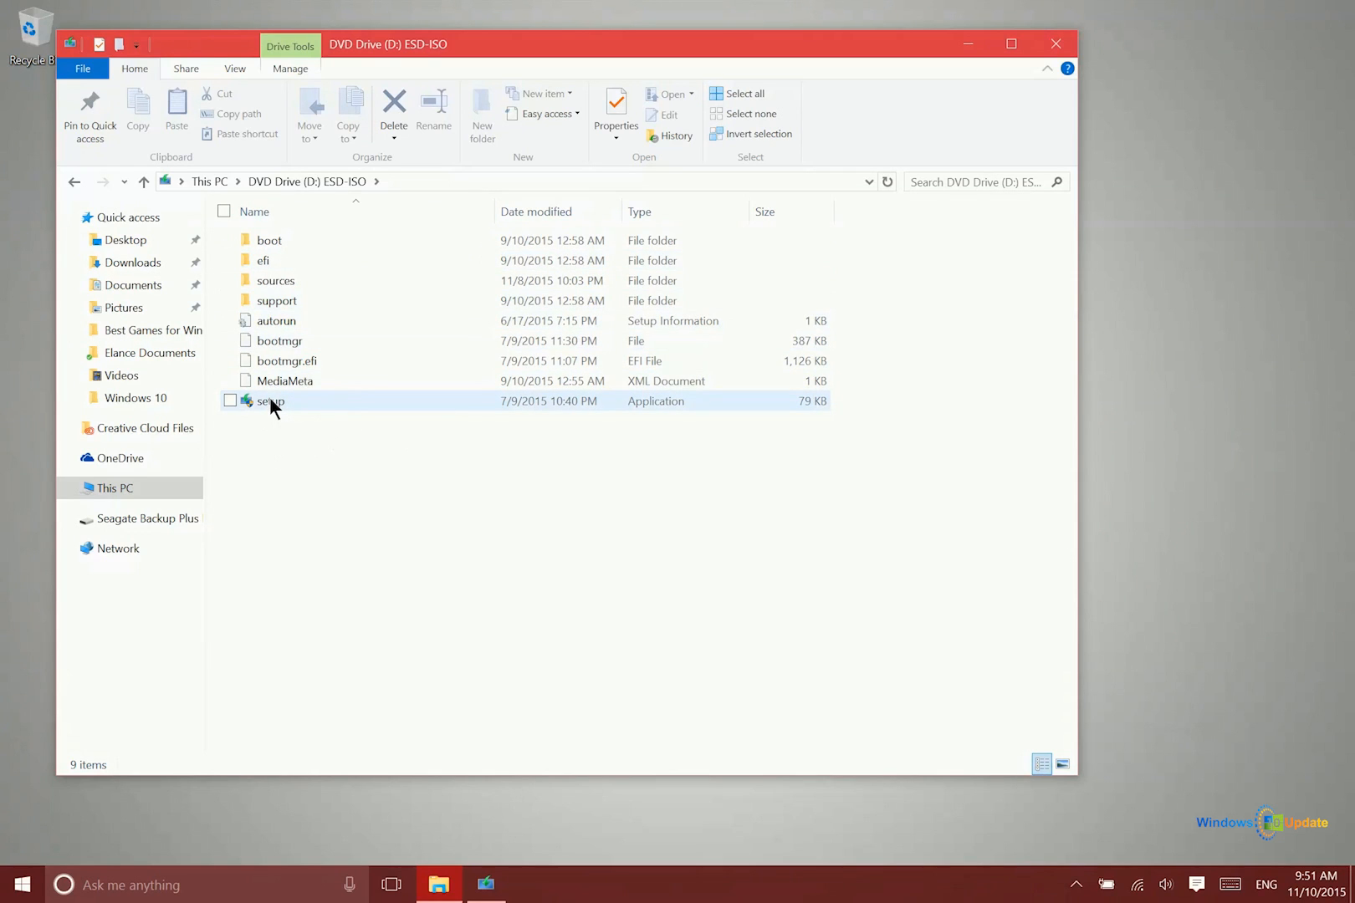
{"action": "left_click", "coordinate": [269, 402]}
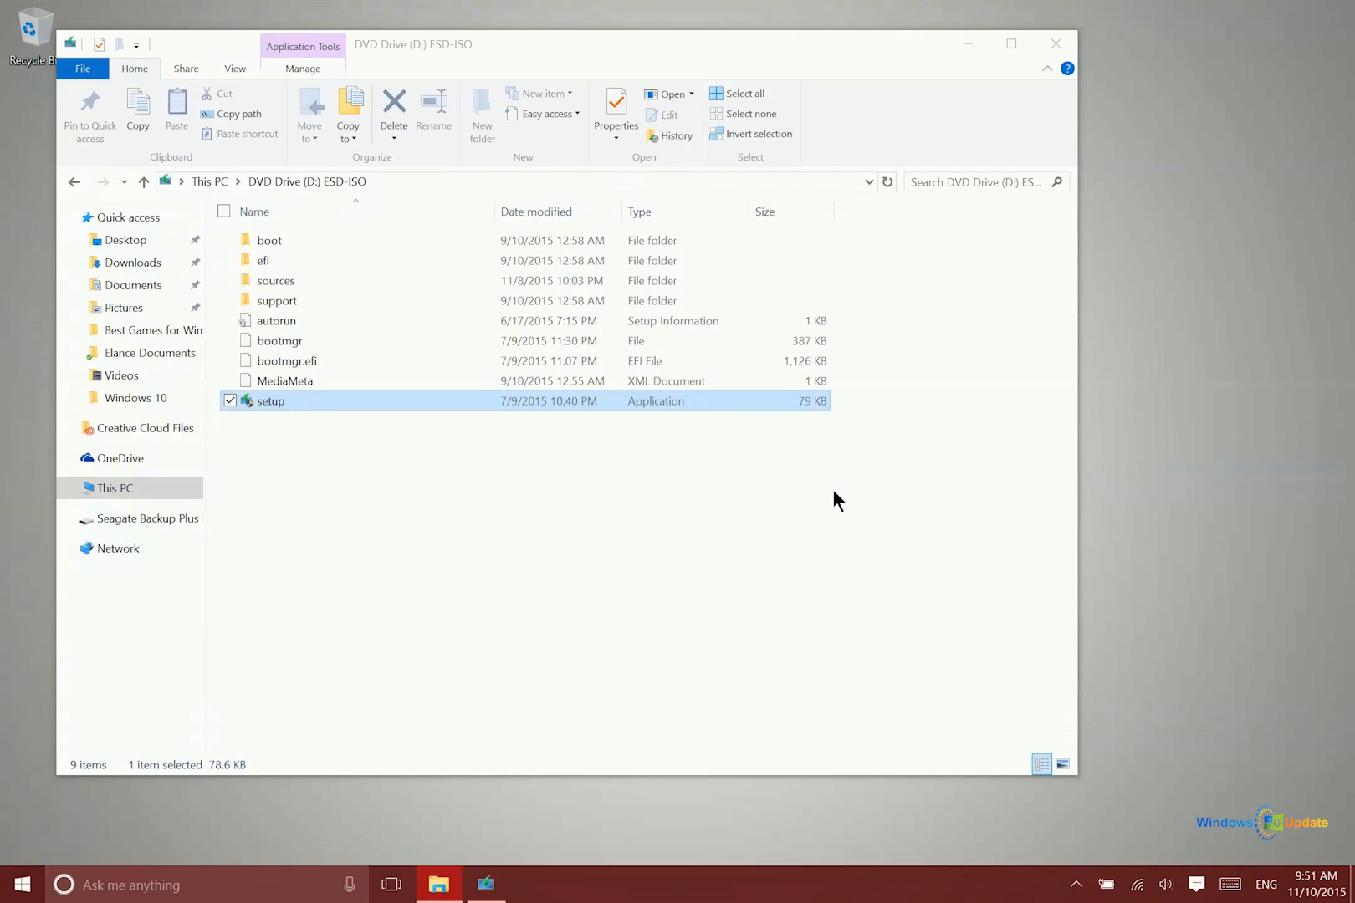
{"action": "mouse_move", "coordinate": [1004, 386]}
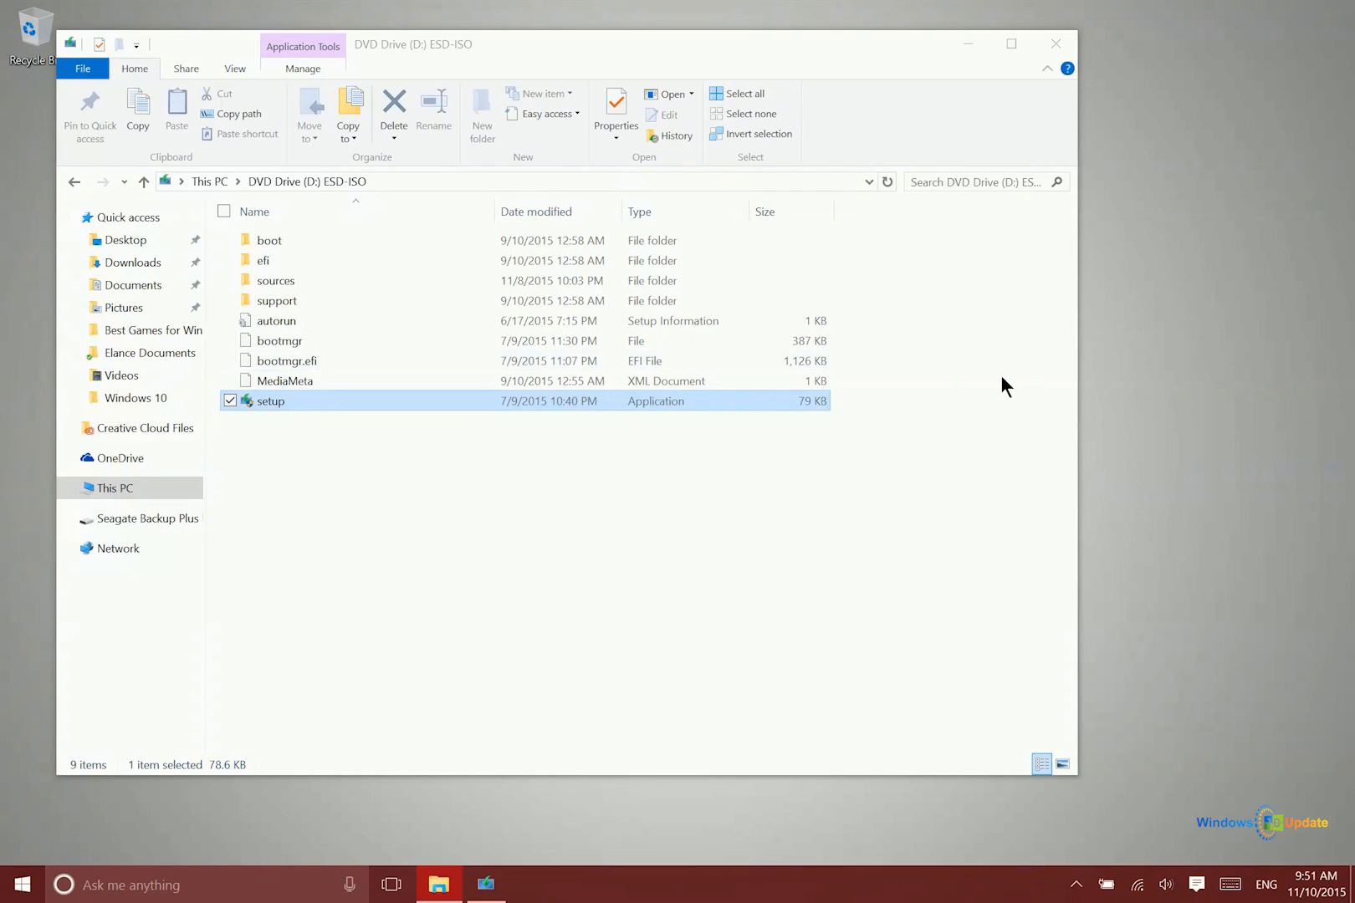
{"action": "mouse_move", "coordinate": [950, 428]}
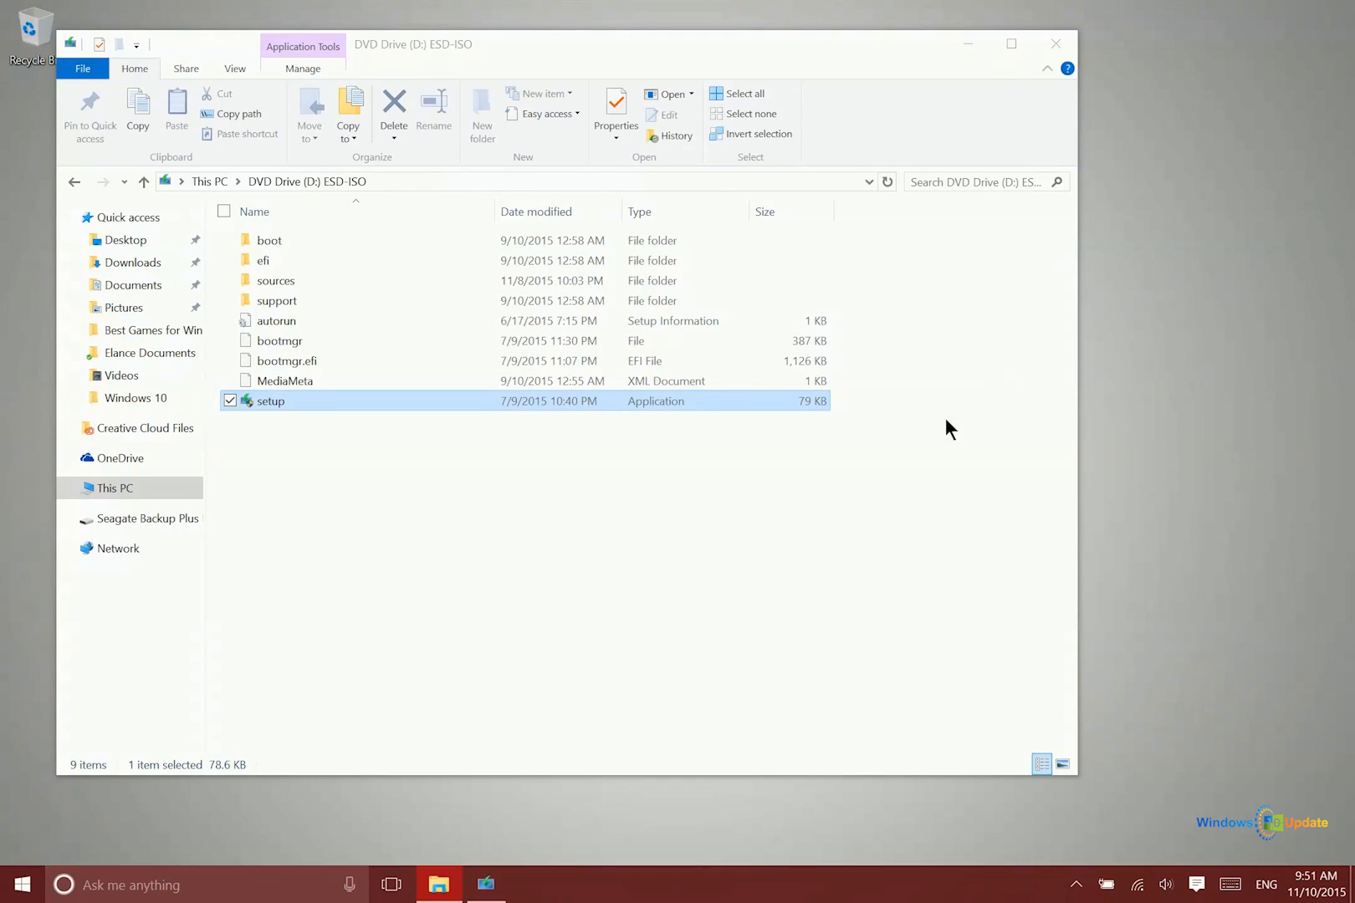
{"action": "mouse_move", "coordinate": [415, 473]}
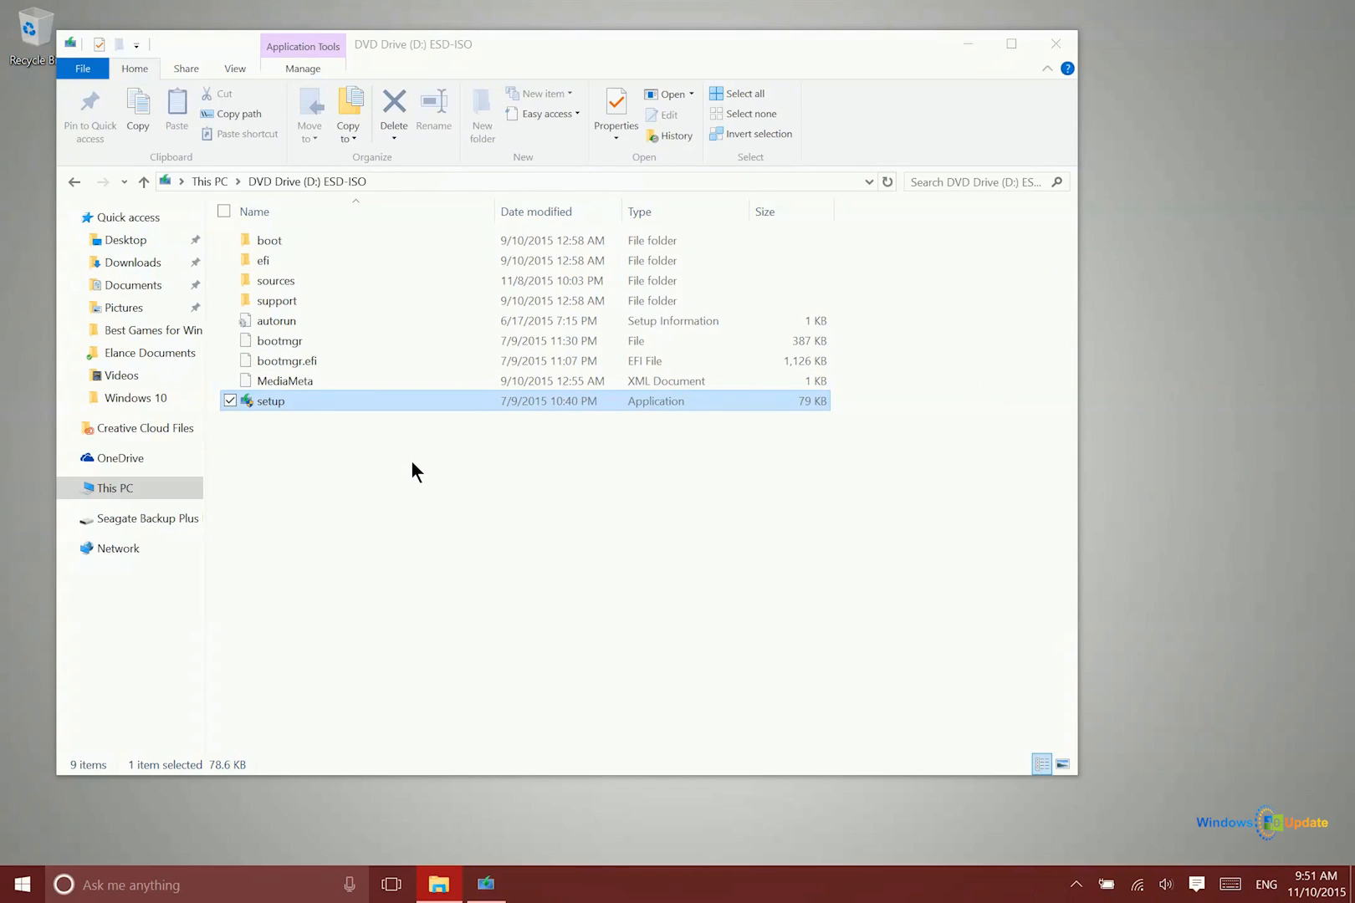
{"action": "mouse_move", "coordinate": [562, 502]}
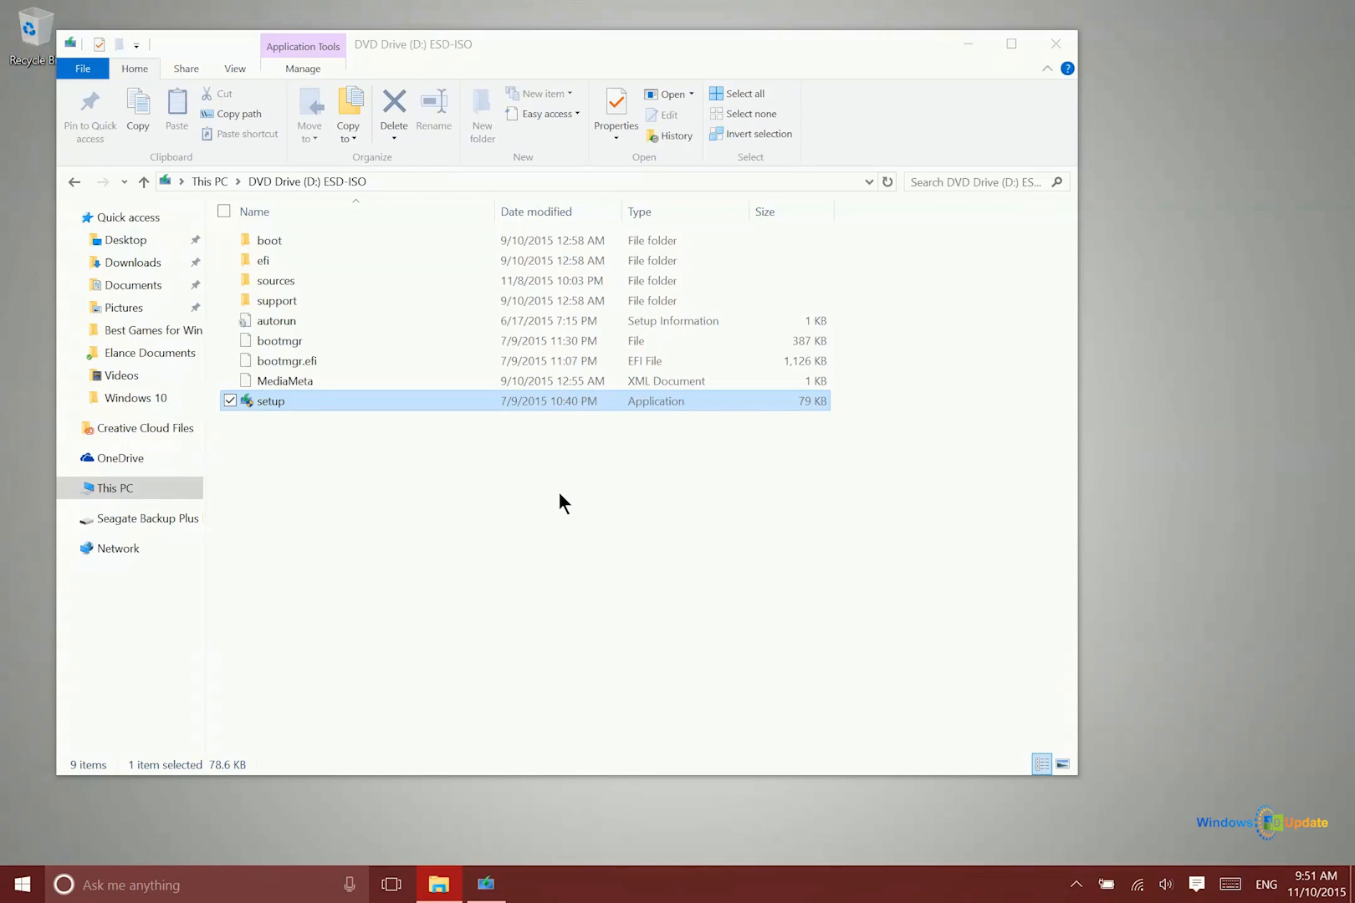
{"action": "mouse_move", "coordinate": [398, 423]}
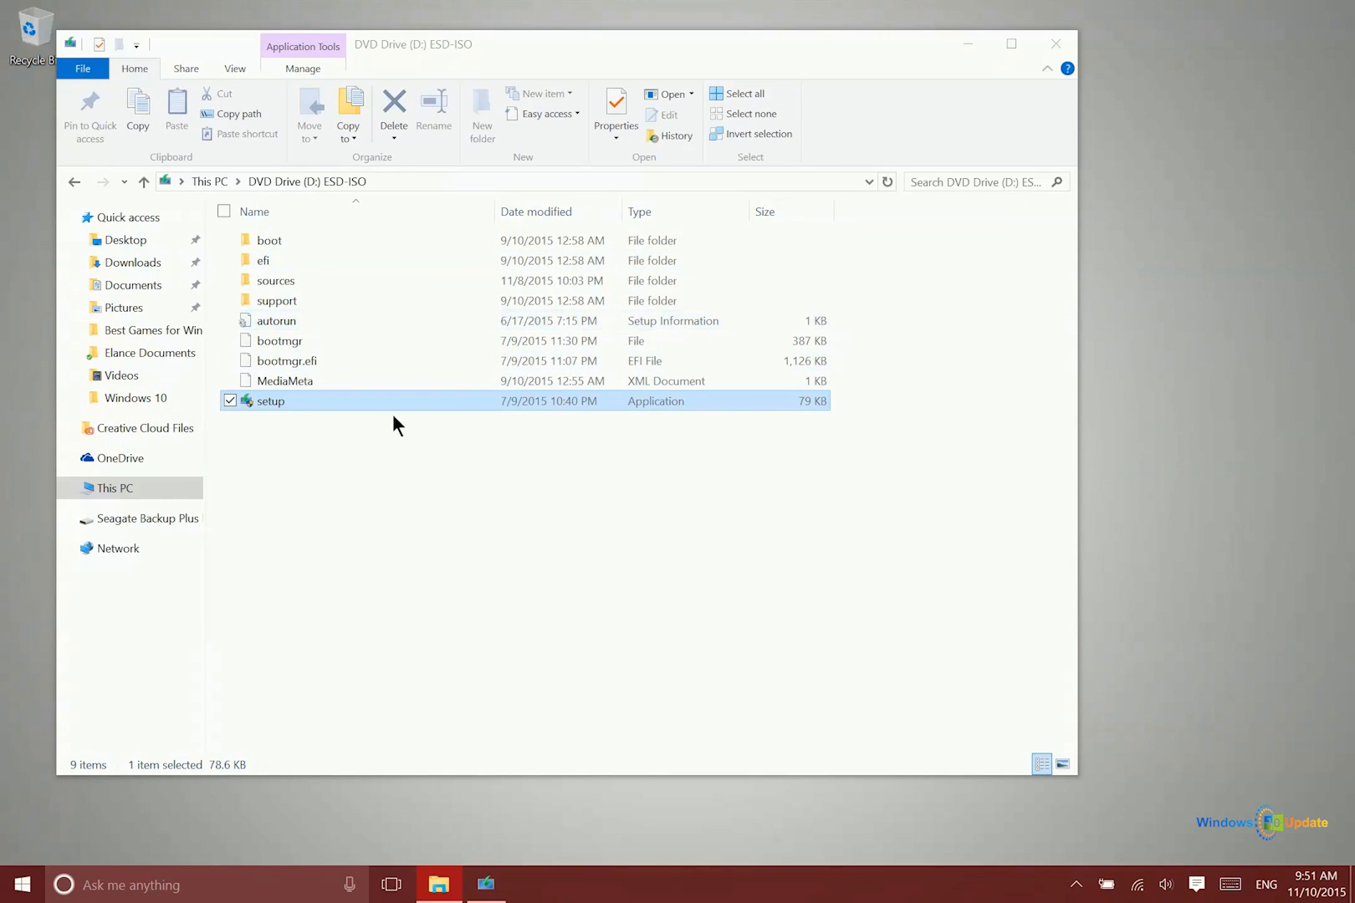
{"action": "mouse_move", "coordinate": [383, 405]}
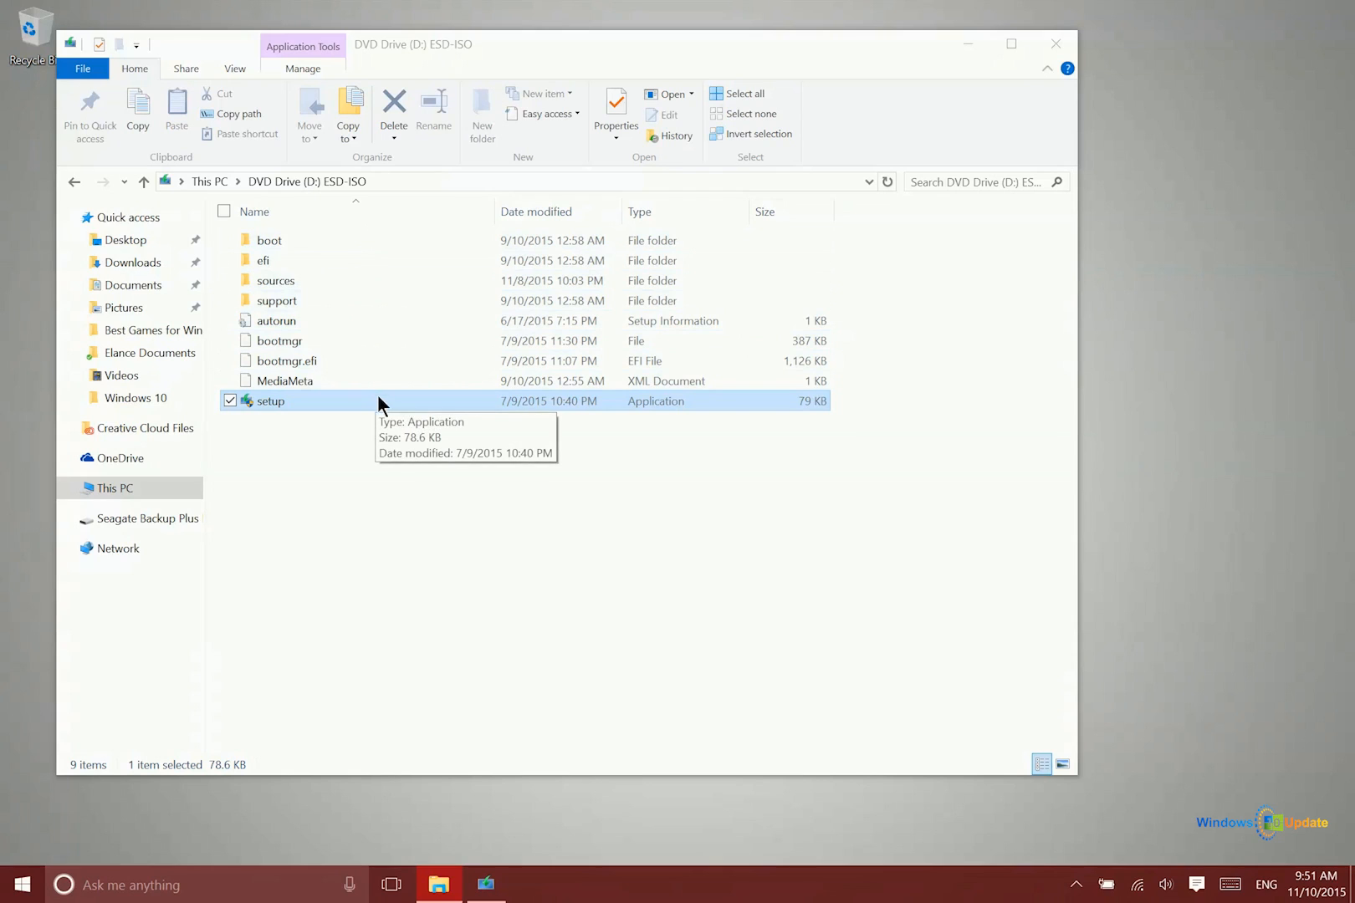
{"action": "mouse_move", "coordinate": [388, 428]}
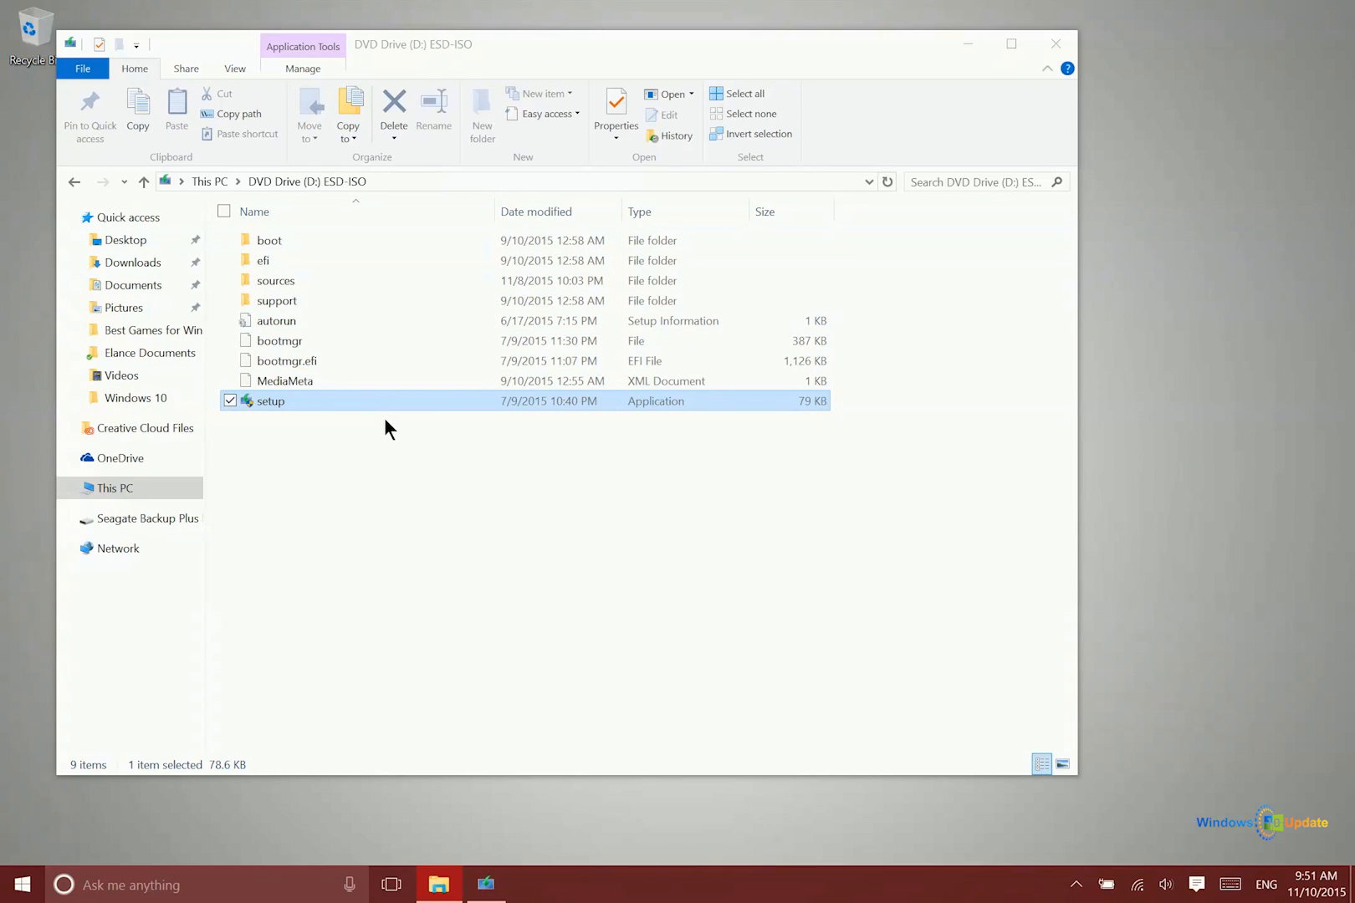
{"action": "mouse_move", "coordinate": [313, 420]}
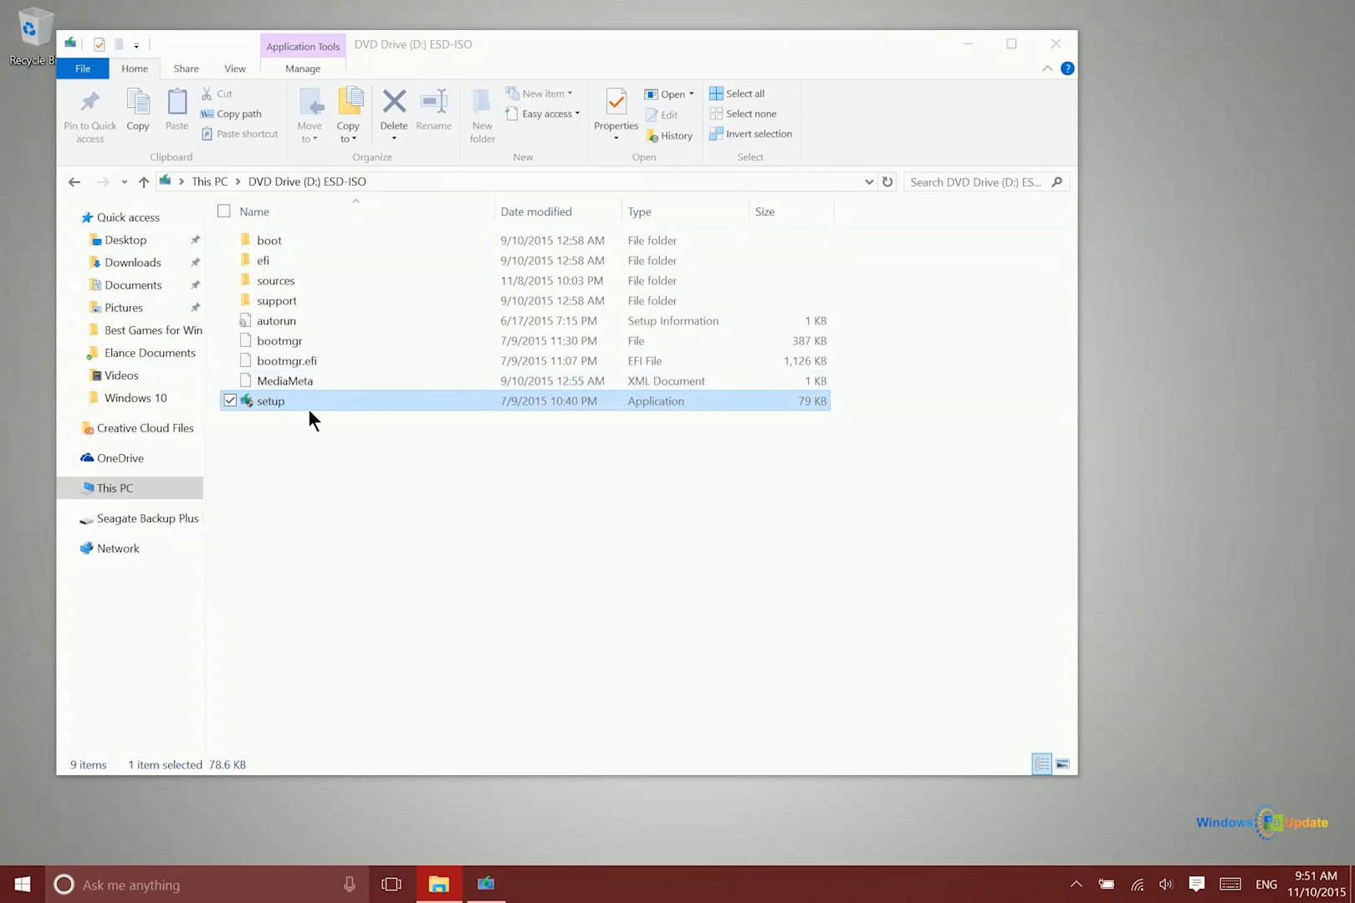
{"action": "mouse_move", "coordinate": [273, 126]}
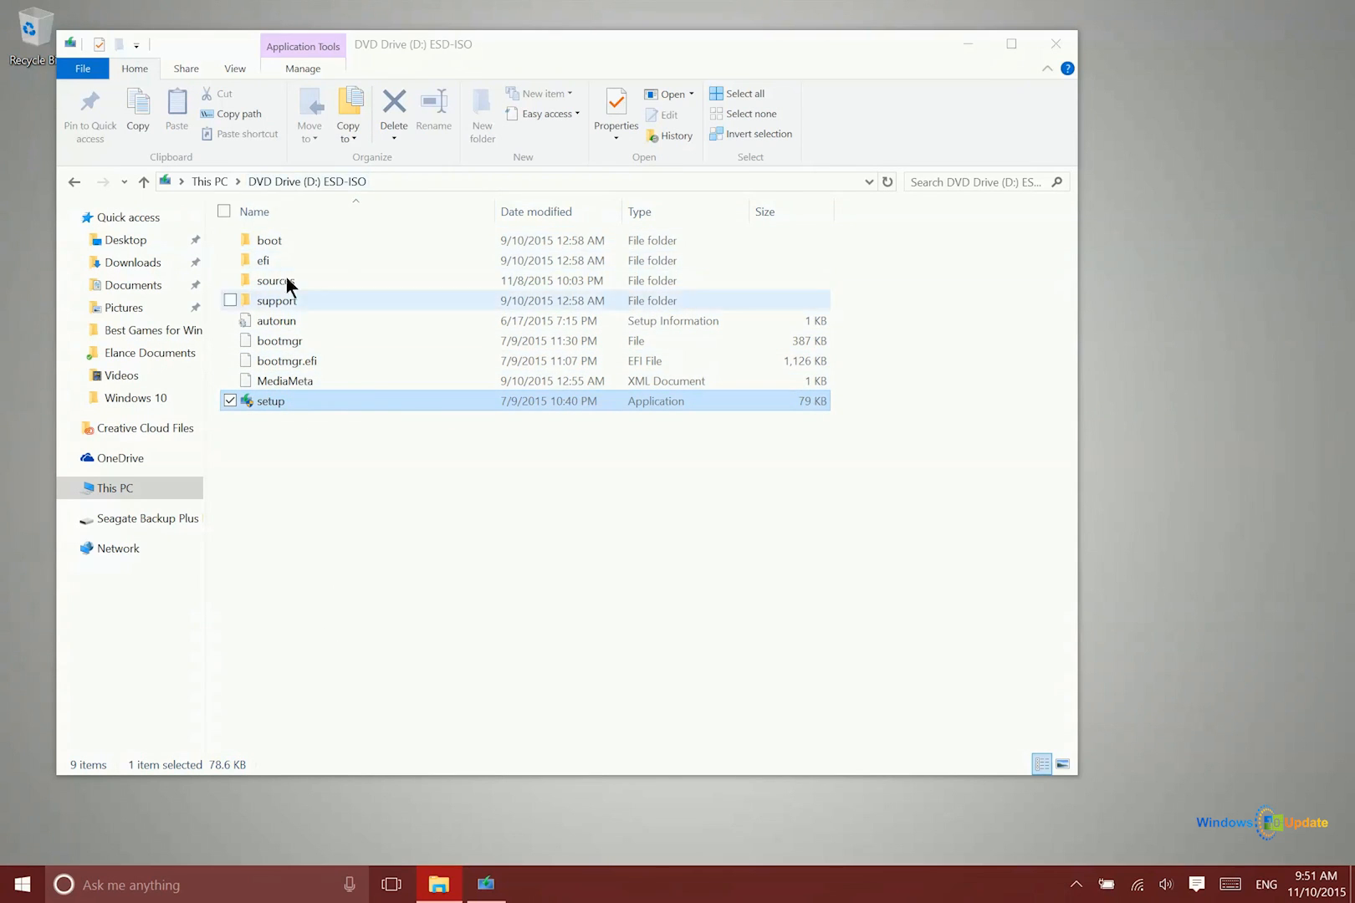
{"action": "mouse_move", "coordinate": [270, 402]}
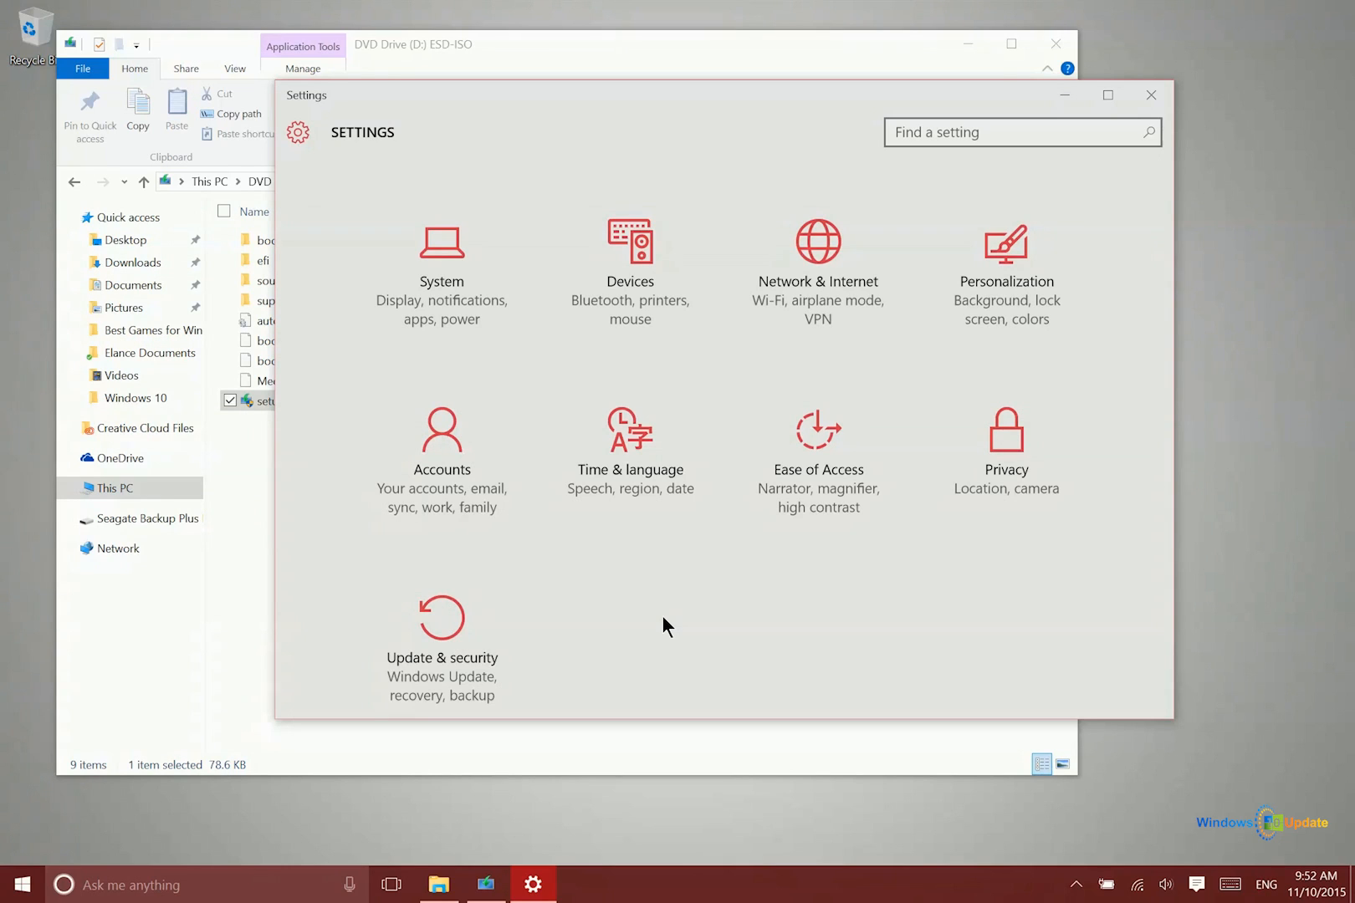
{"action": "mouse_move", "coordinate": [440, 630]}
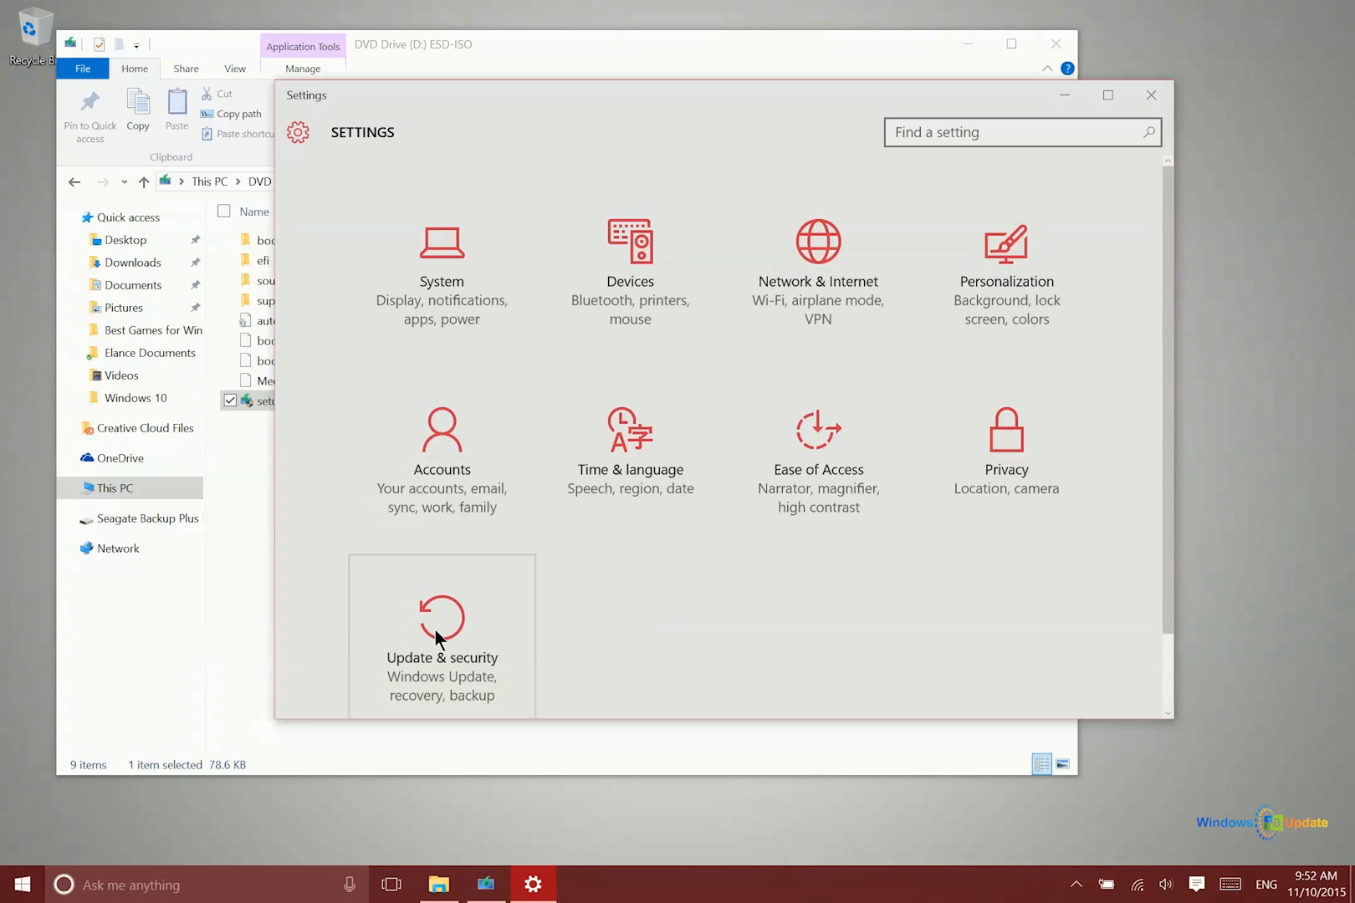
Navigate Settings to Update & security > Recovery, showing Reset this PC and Advanced startup
{"action": "left_click", "coordinate": [440, 623]}
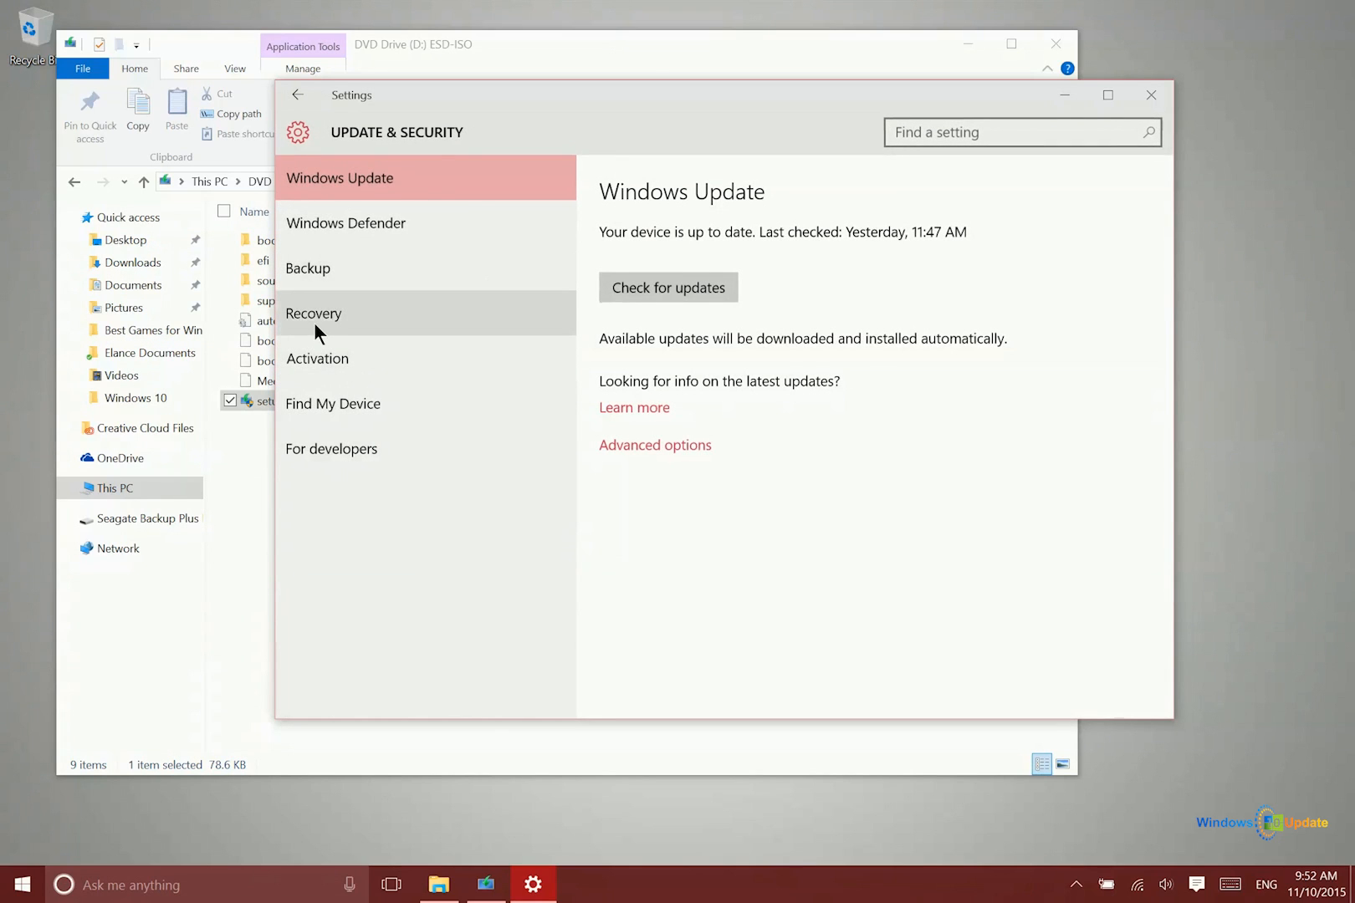
{"action": "left_click", "coordinate": [314, 312]}
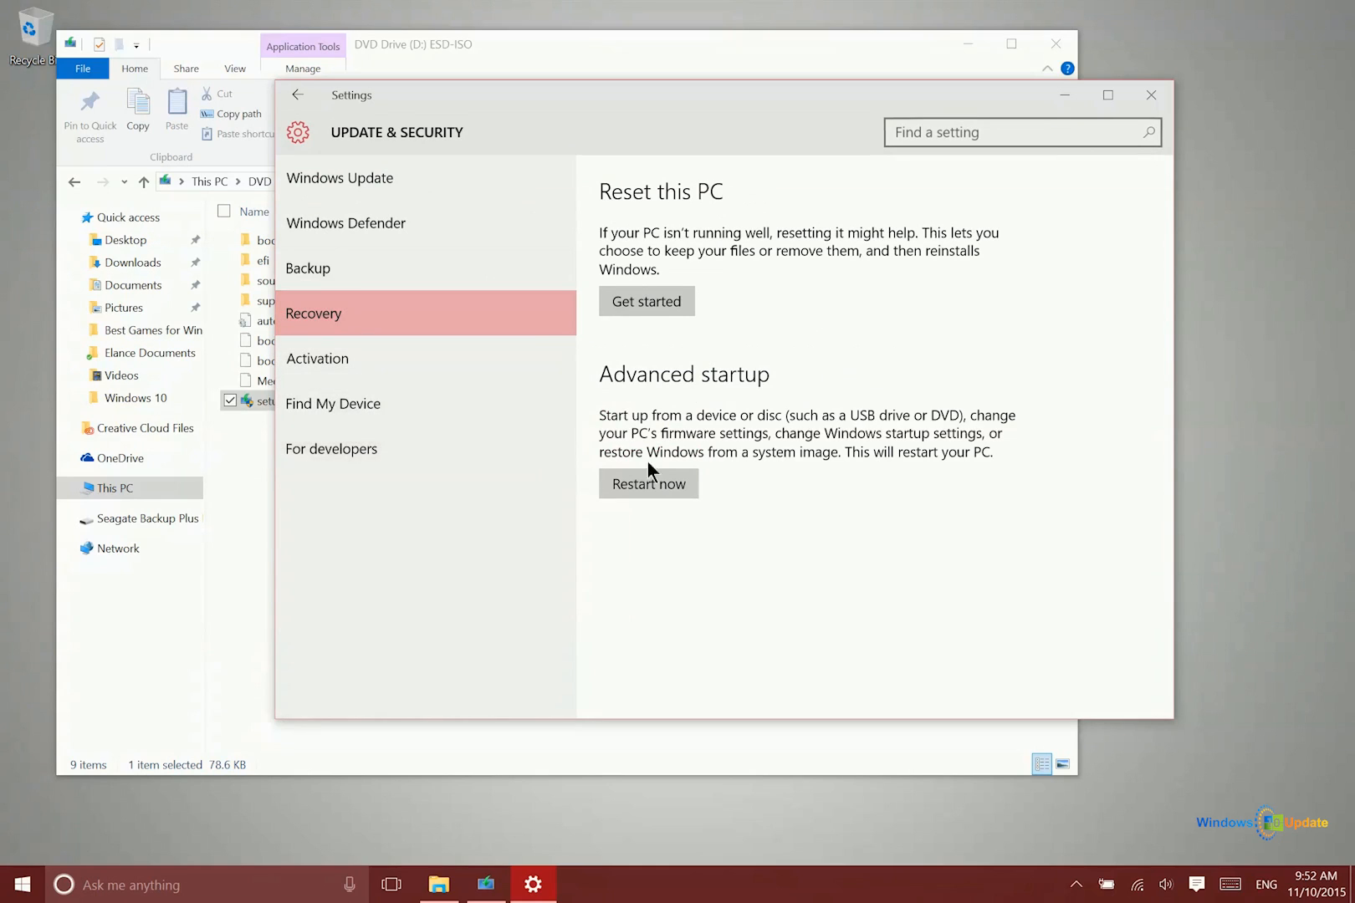
{"action": "mouse_move", "coordinate": [760, 391]}
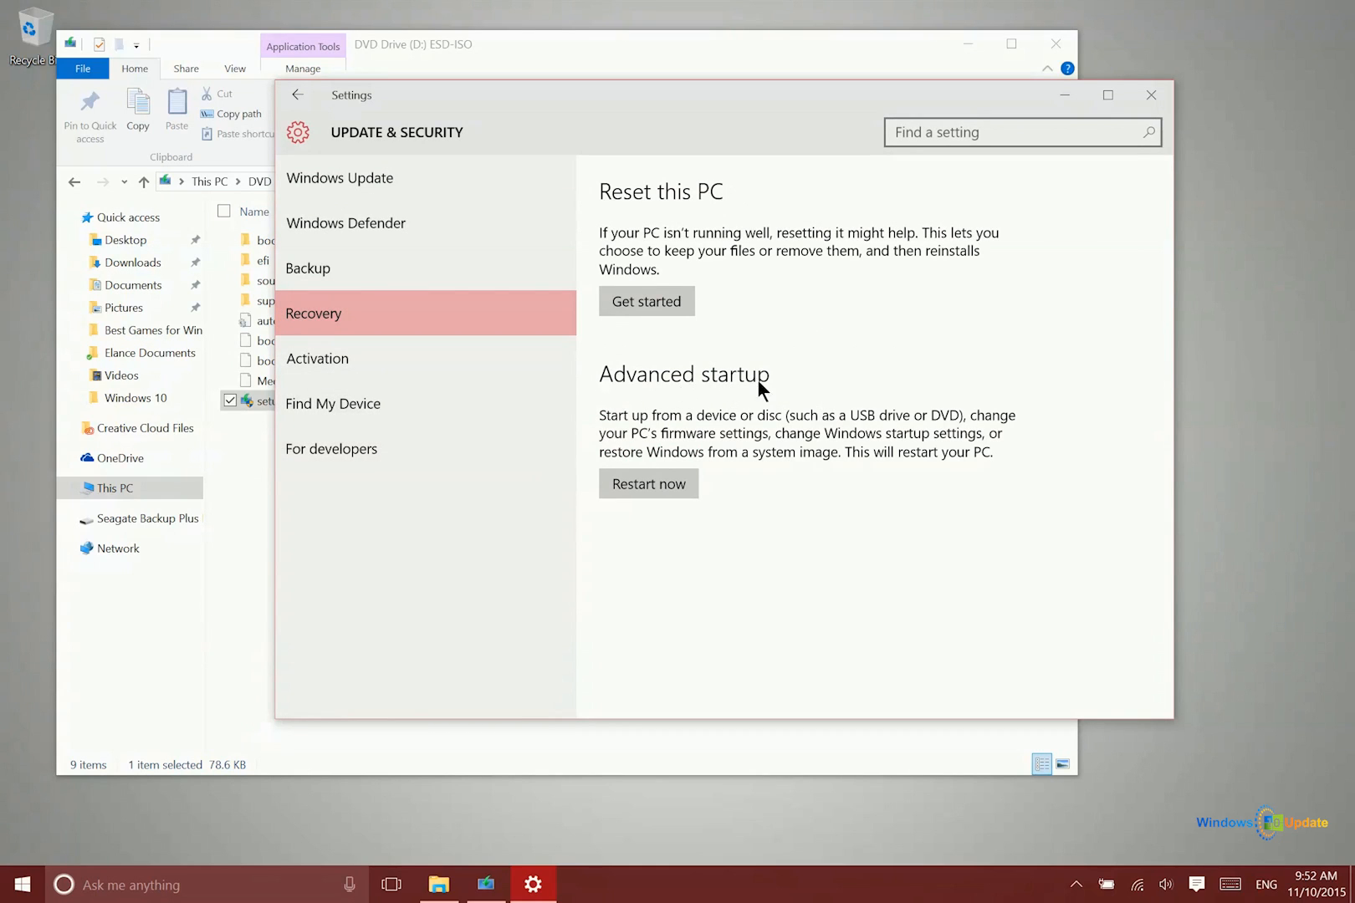
{"action": "mouse_move", "coordinate": [669, 396]}
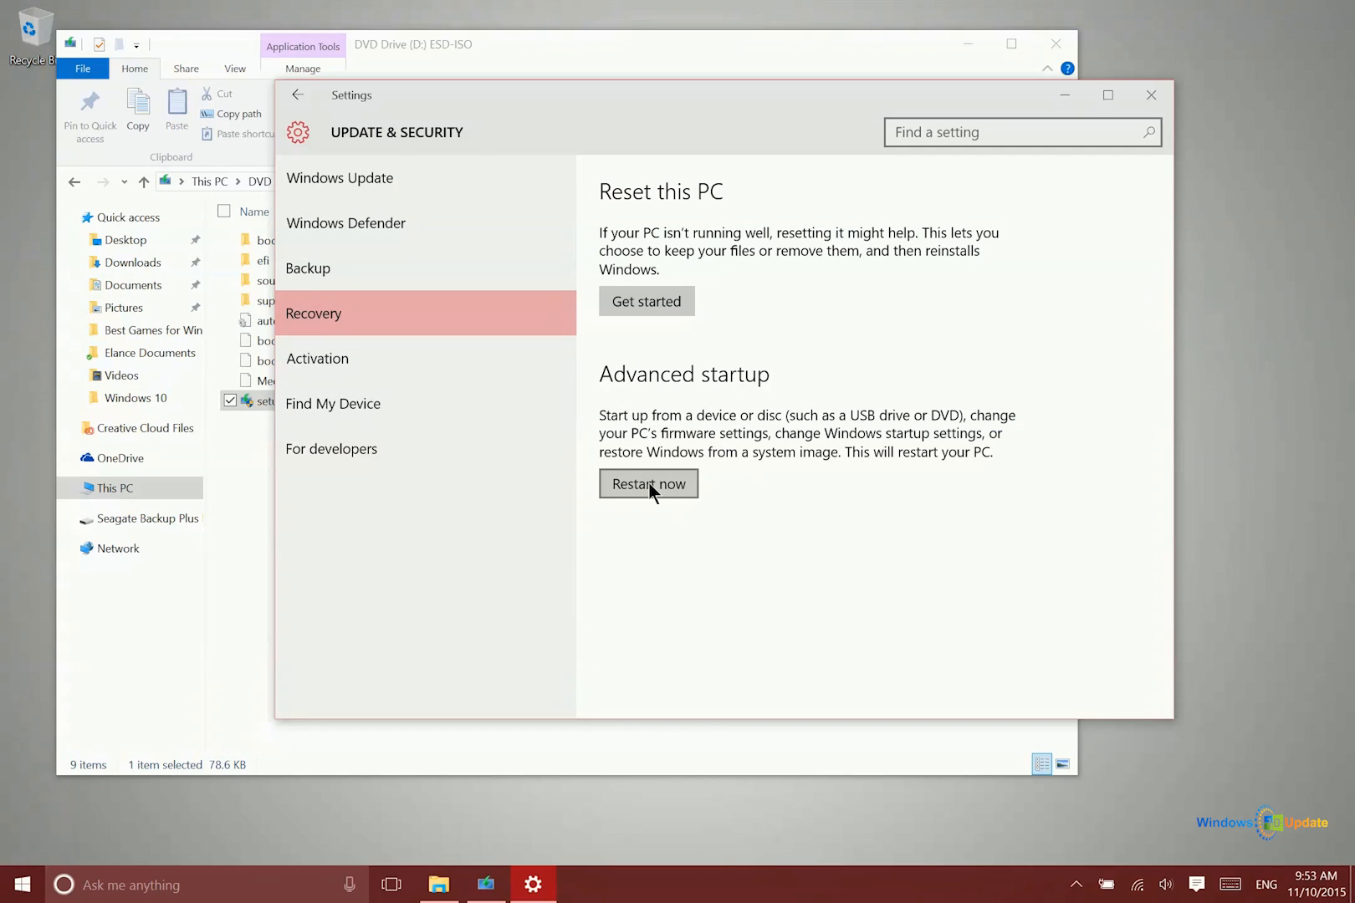
{"action": "mouse_move", "coordinate": [665, 492]}
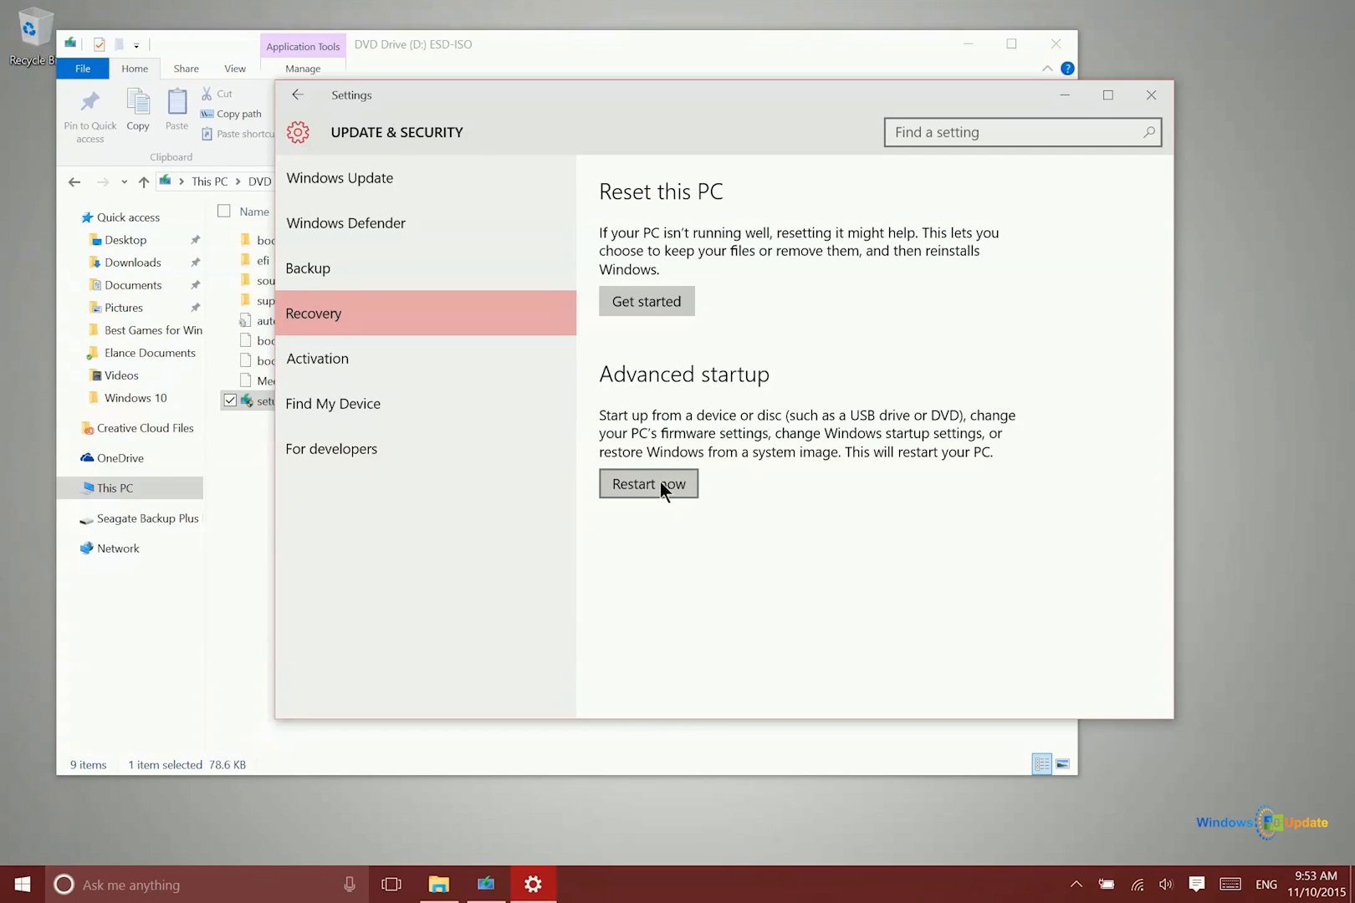
{"action": "mouse_move", "coordinate": [641, 490]}
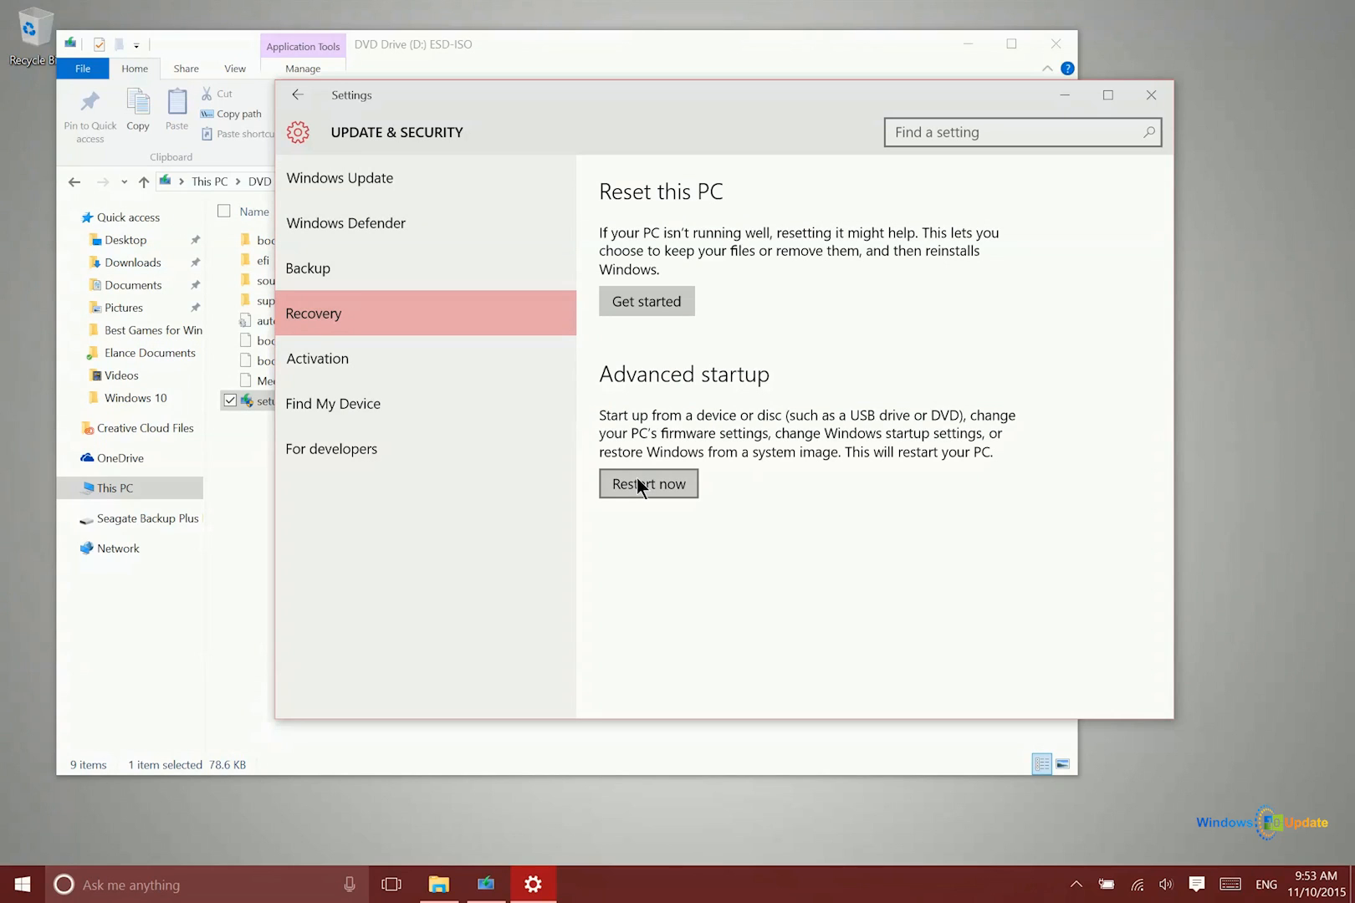
{"action": "mouse_move", "coordinate": [953, 430]}
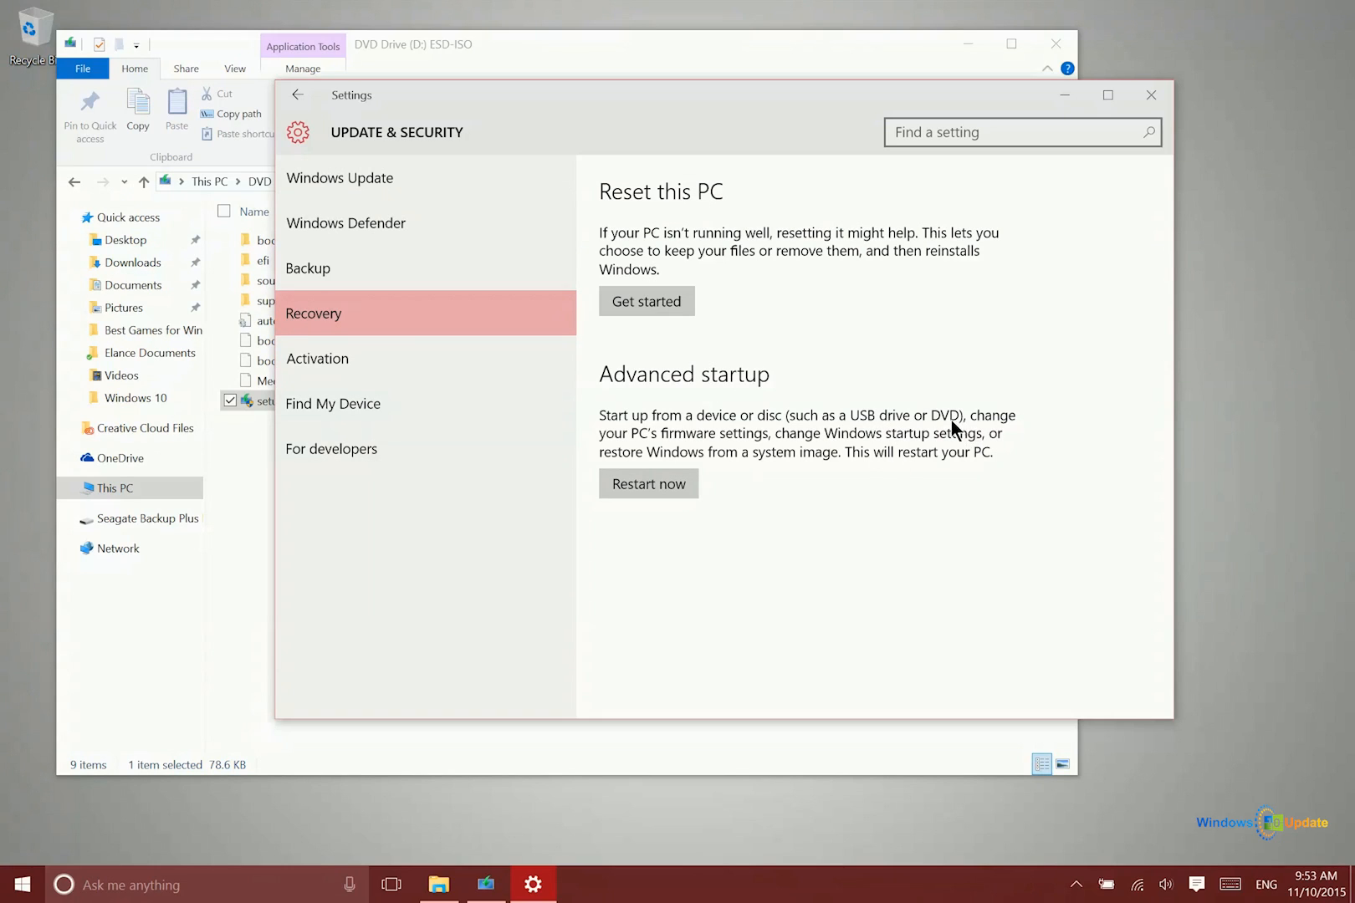
{"action": "mouse_move", "coordinate": [940, 605]}
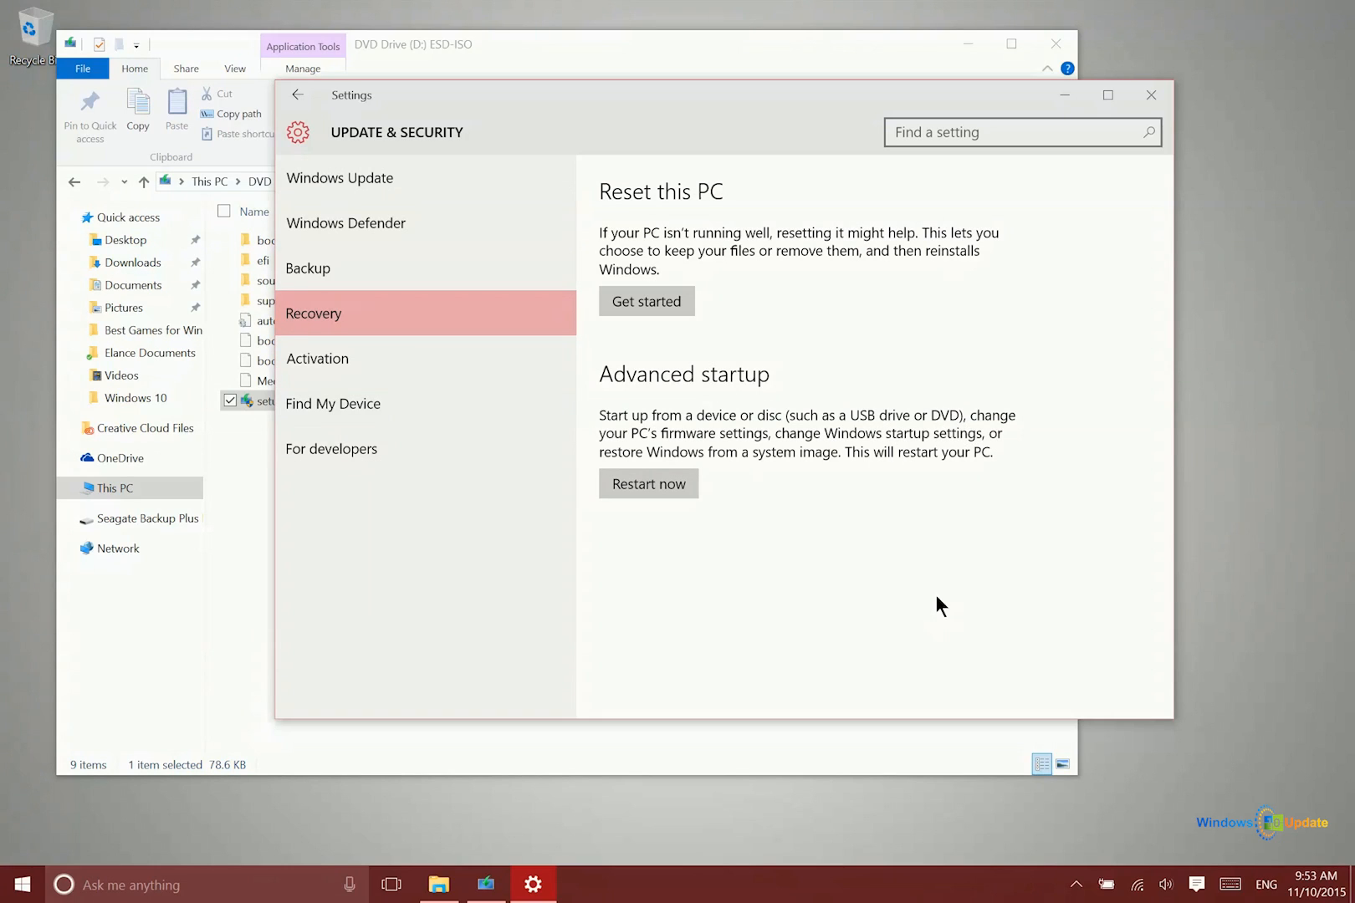
{"action": "mouse_move", "coordinate": [928, 588]}
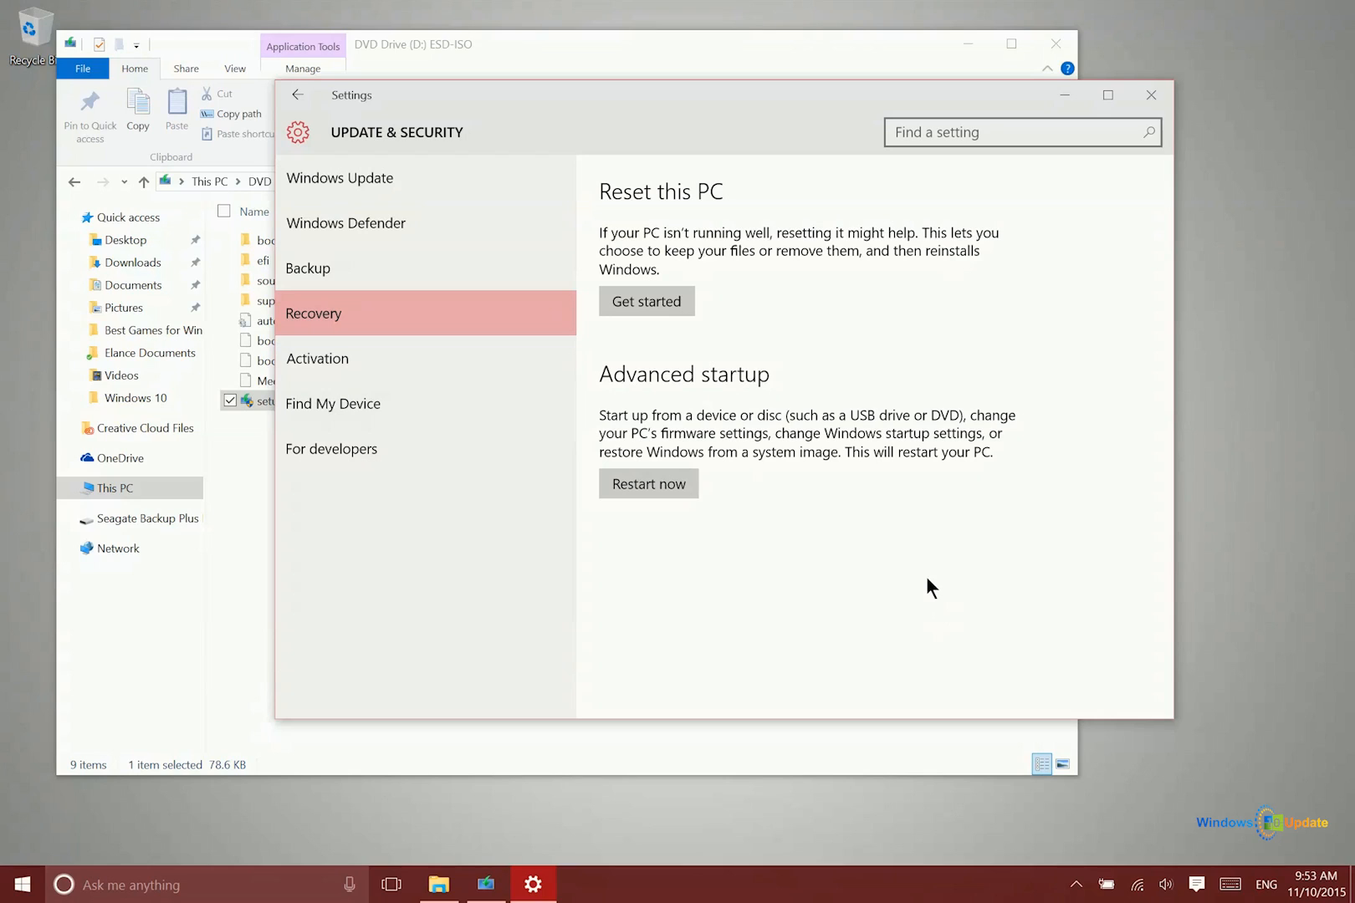
{"action": "mouse_move", "coordinate": [903, 552]}
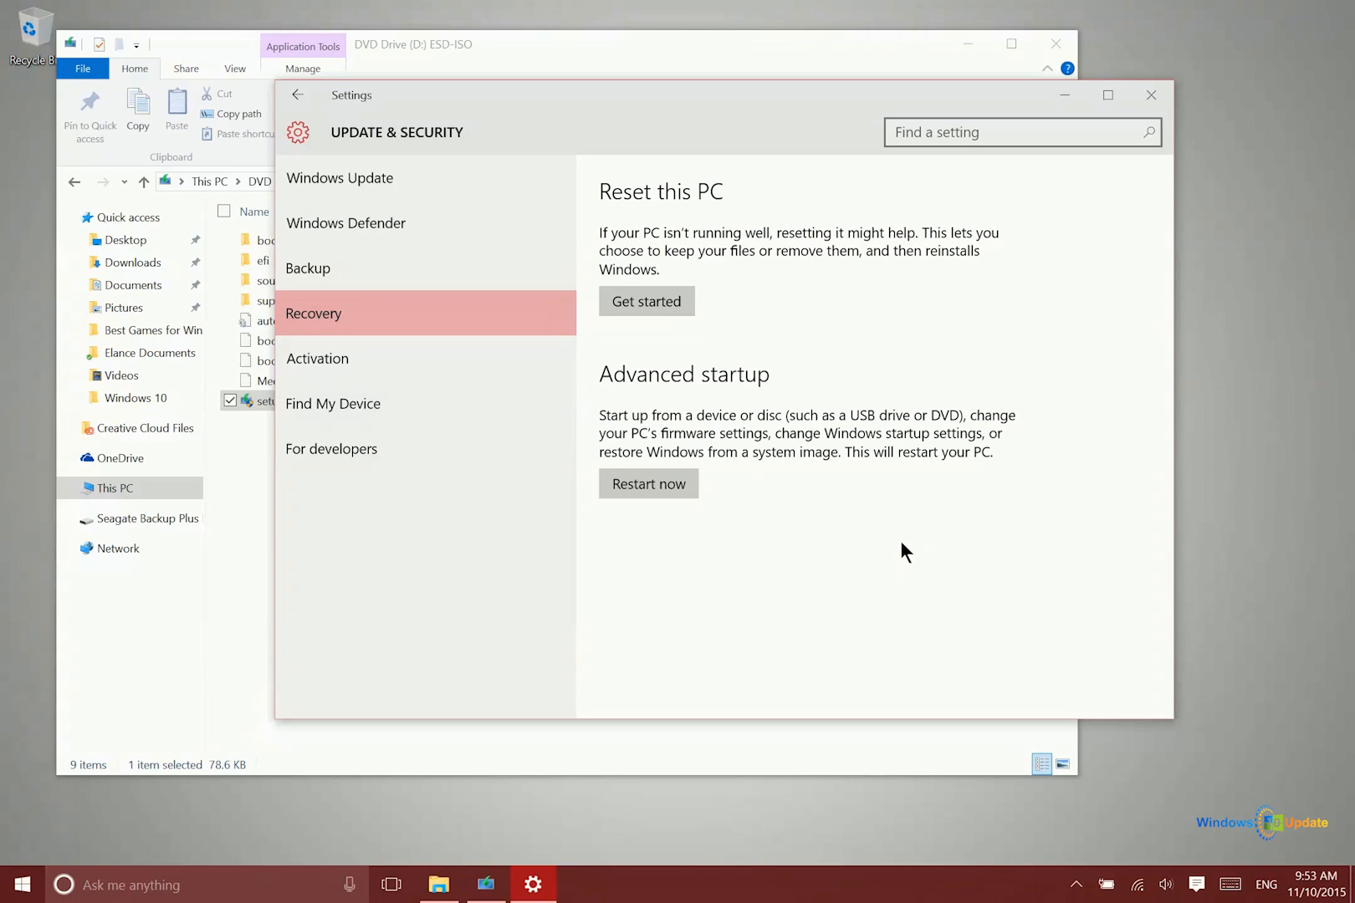
{"action": "mouse_move", "coordinate": [893, 544]}
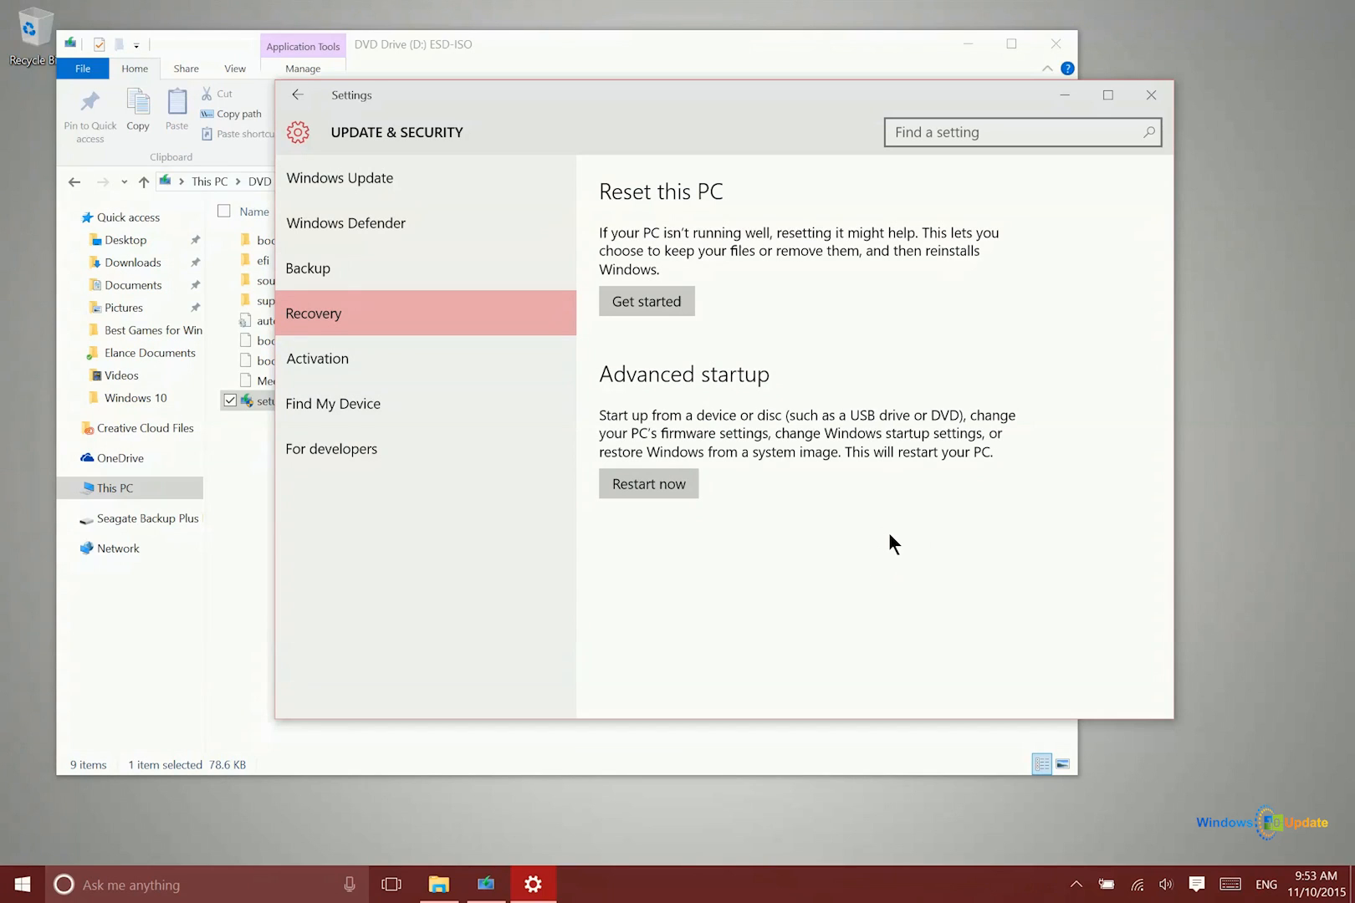
{"action": "mouse_move", "coordinate": [878, 537]}
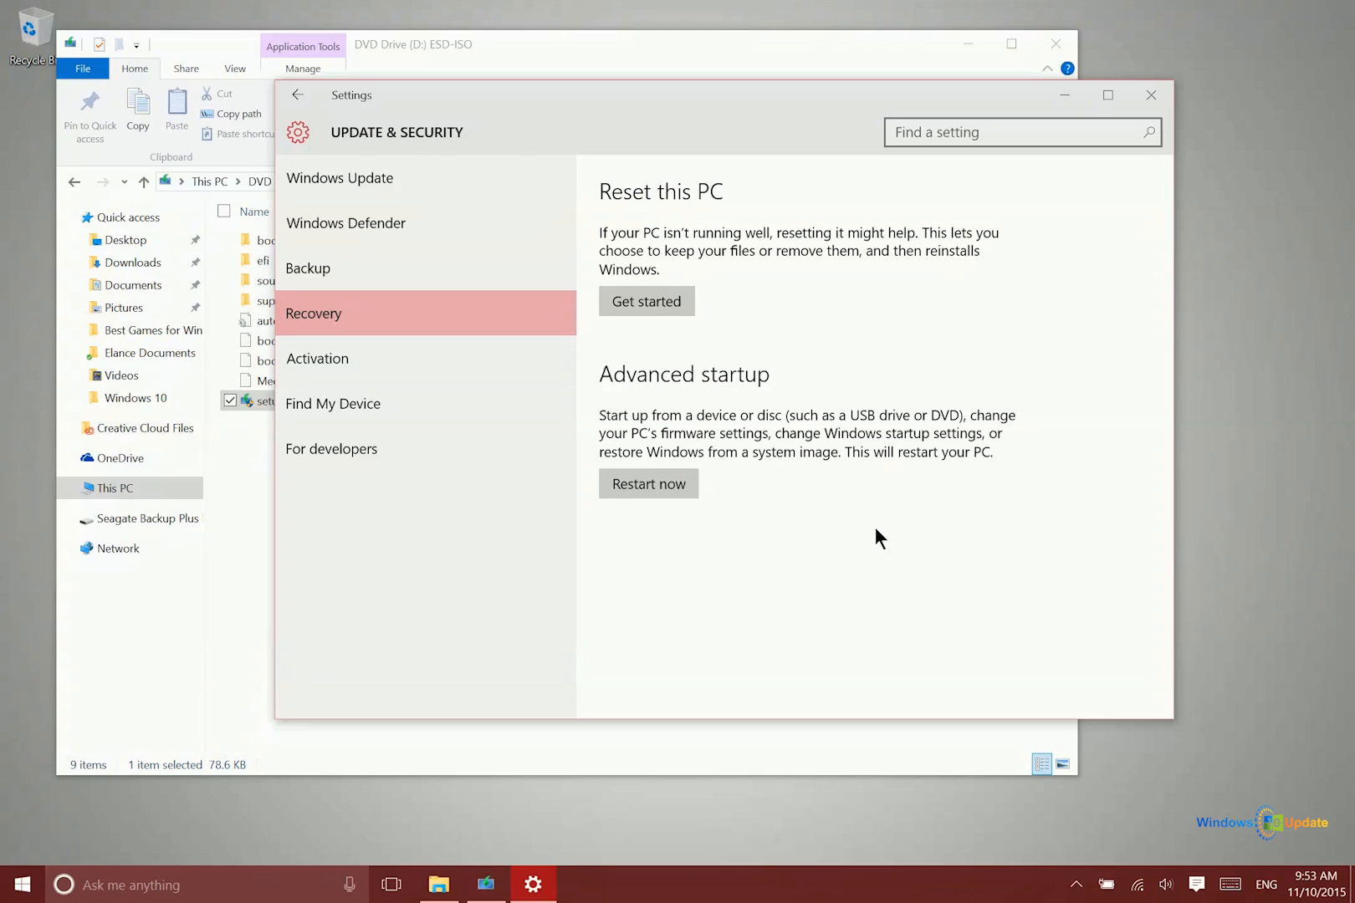
{"action": "mouse_move", "coordinate": [873, 534]}
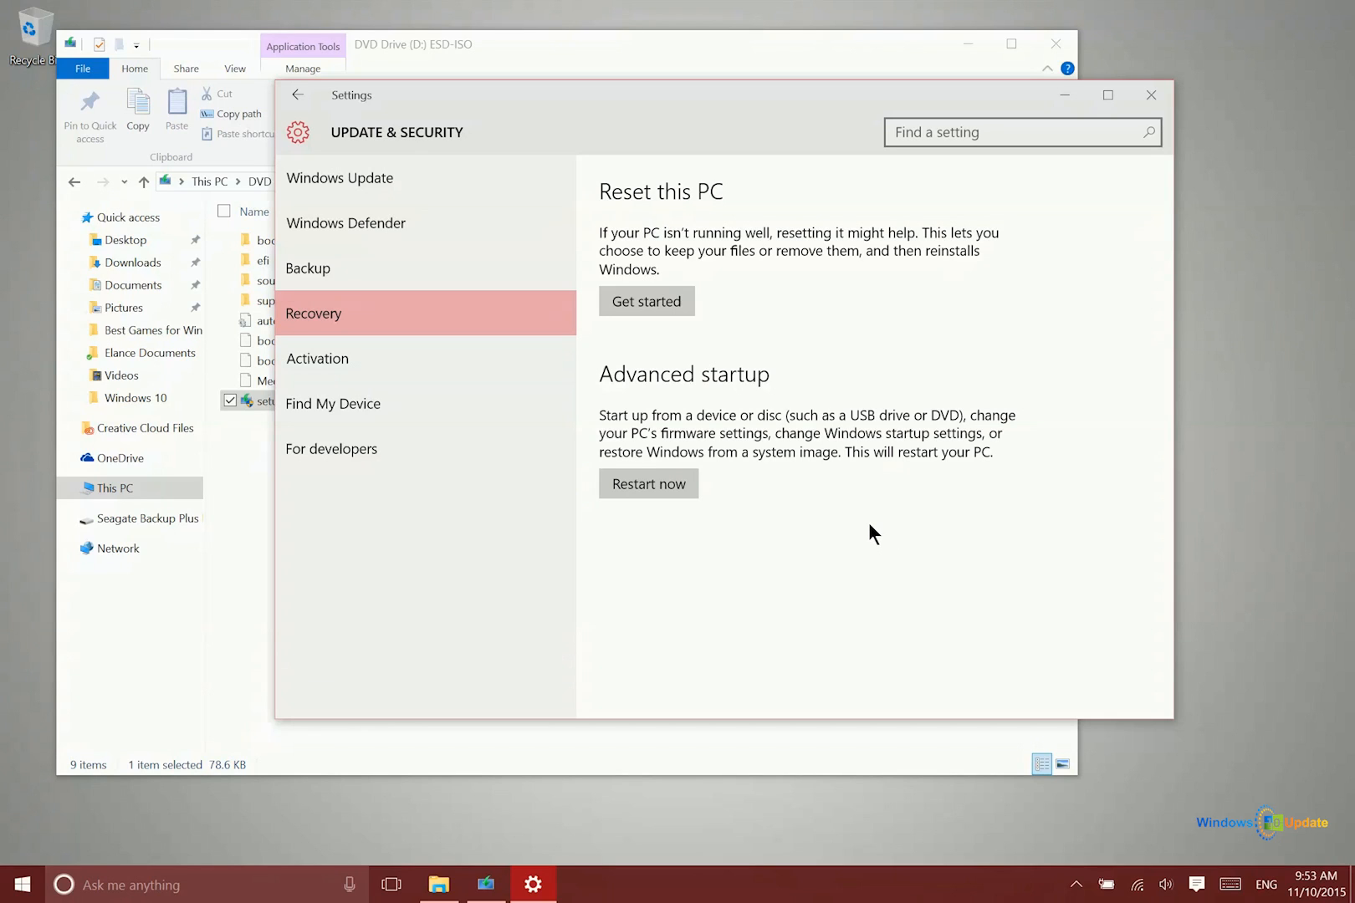